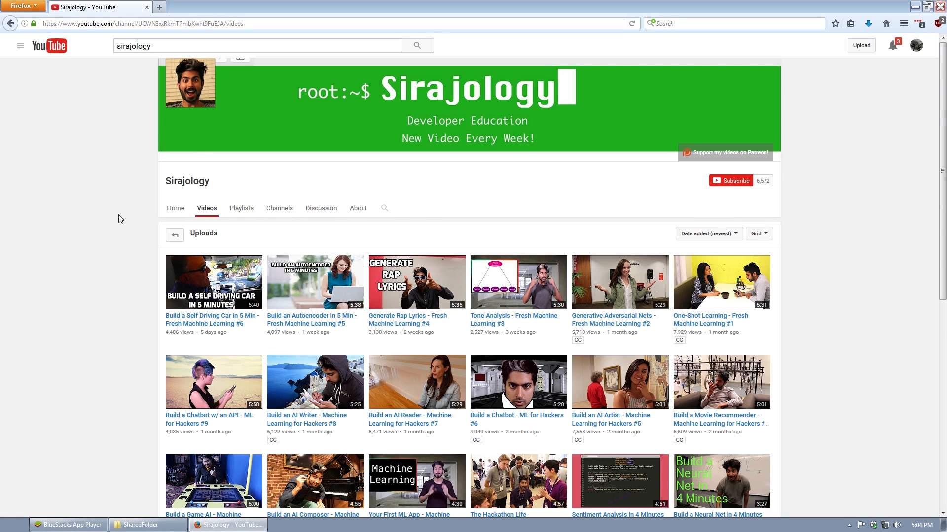
# - Scroll through the Android-Elite-Virus README features, then bring BlueStacks' home screen forward
pyautogui.scroll(-3)
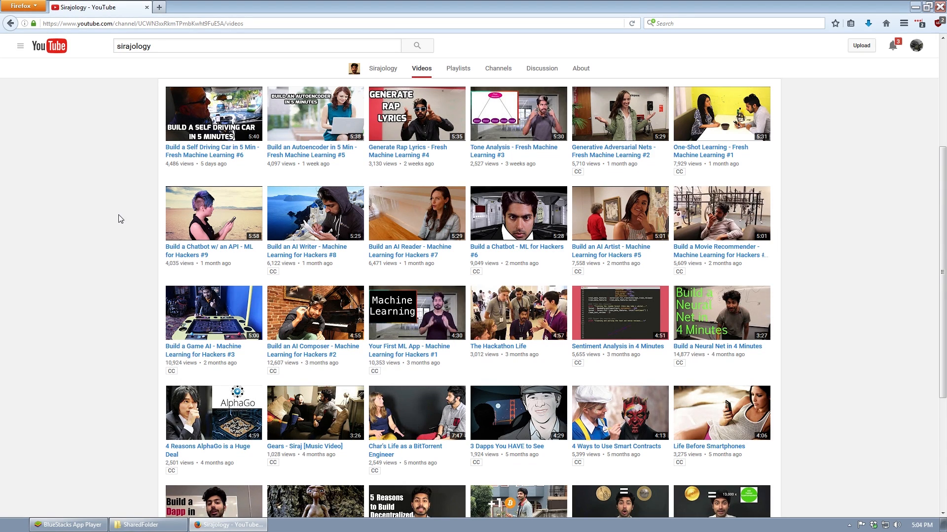
pyautogui.scroll(-3)
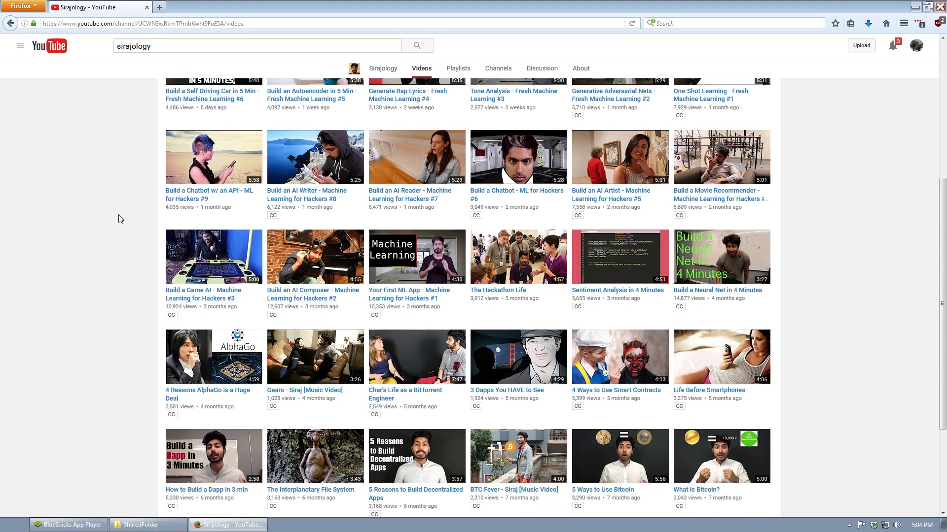
pyautogui.scroll(-3)
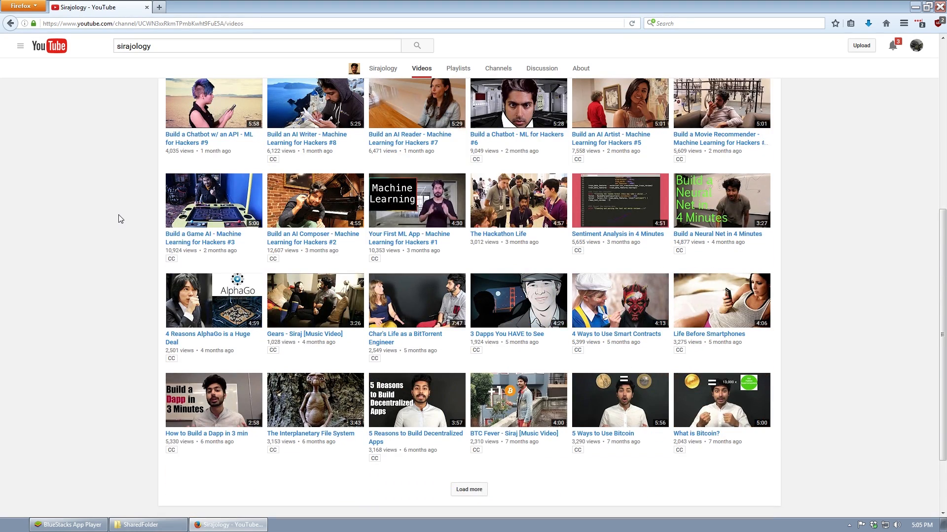
pyautogui.scroll(-3)
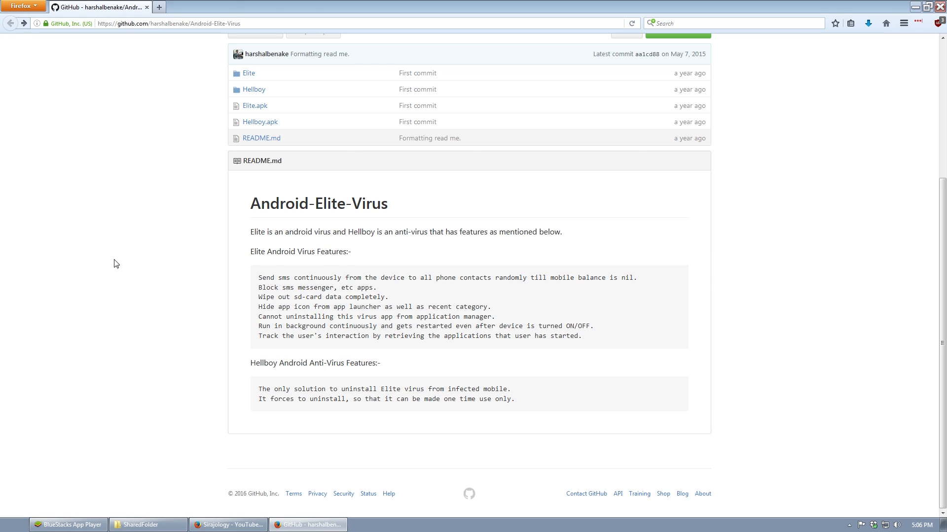
pyautogui.click(67, 525)
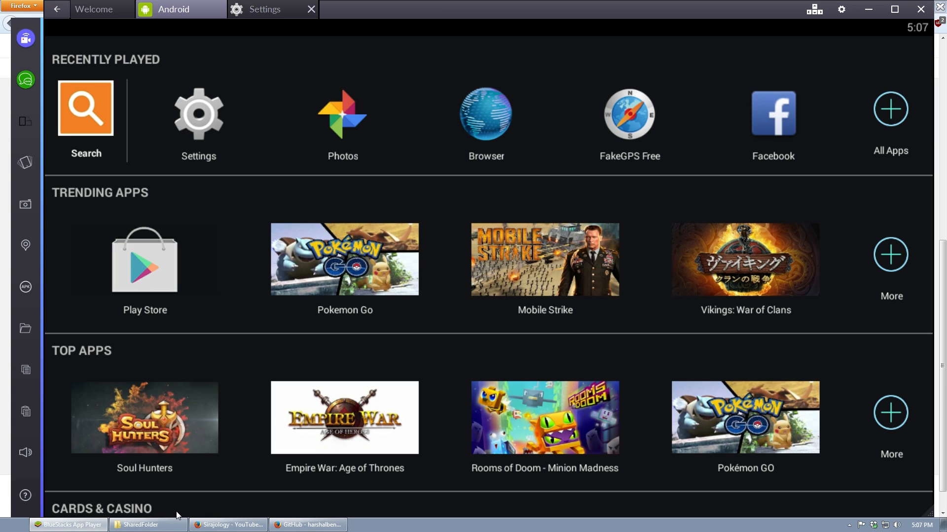
# - Show the BlueStacks SharedFolder in Explorer and select the 2016-07-27 12.45.23.jpg photo
pyautogui.click(137, 524)
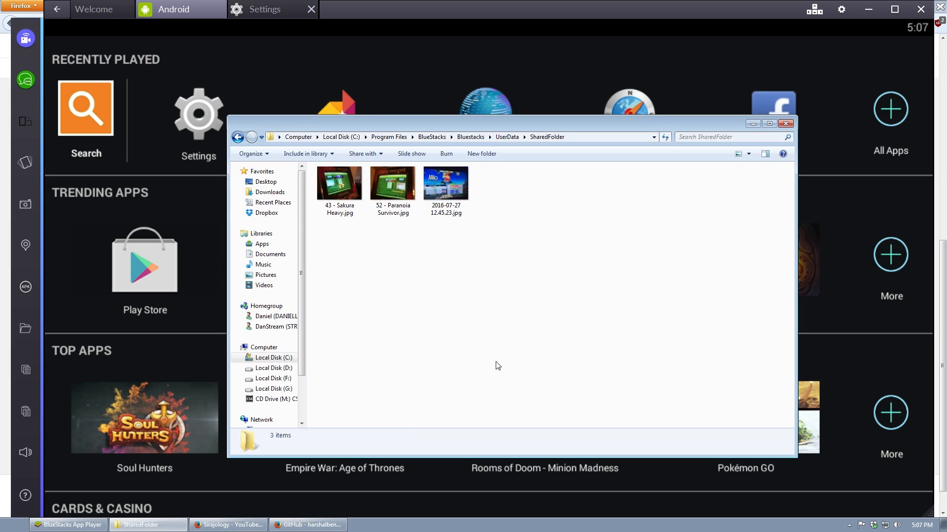
pyautogui.moveTo(451, 325)
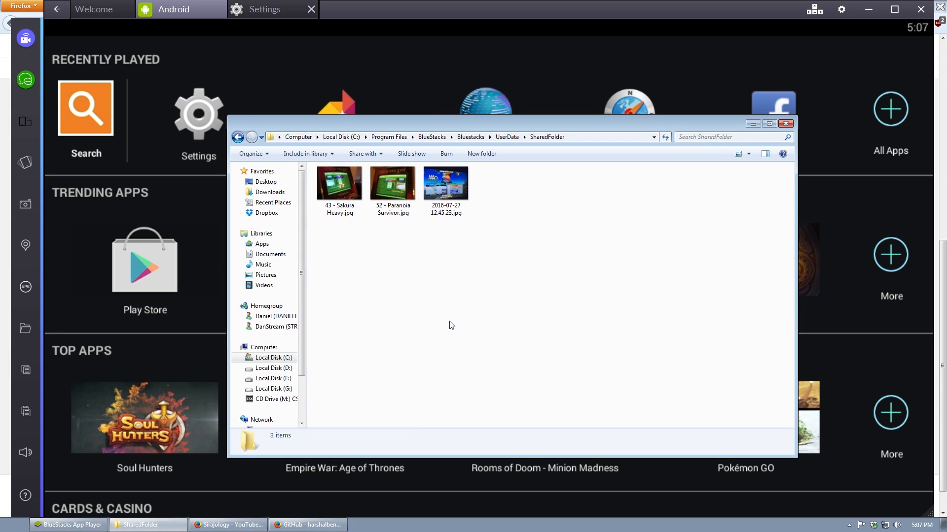
pyautogui.click(445, 183)
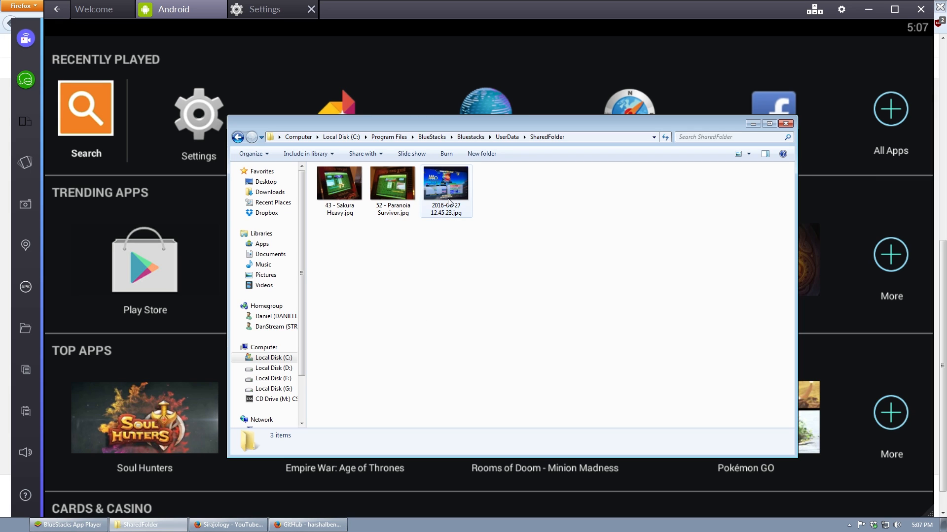
# - View 2016-07-27 12.45.23.jpg in Photo Viewer and browse on to the Paranoia Survivor image
pyautogui.doubleClick(446, 182)
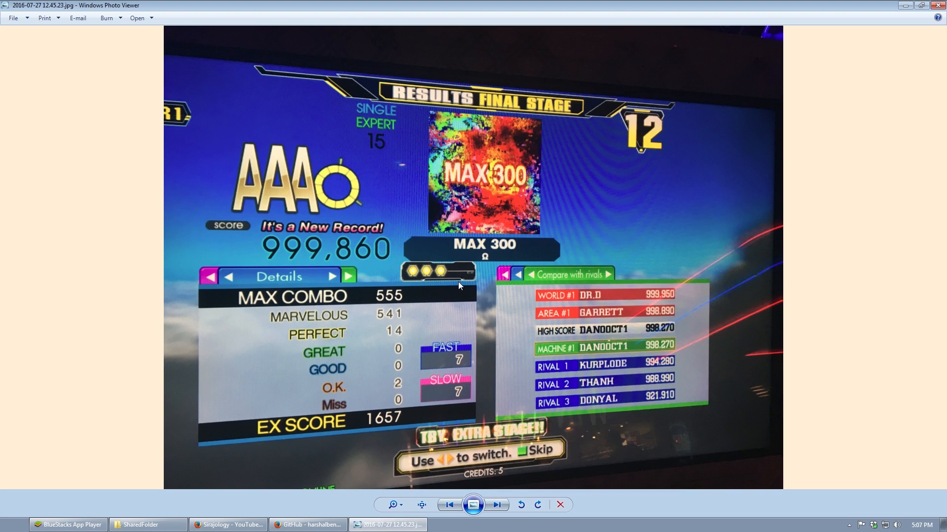
pyautogui.click(498, 504)
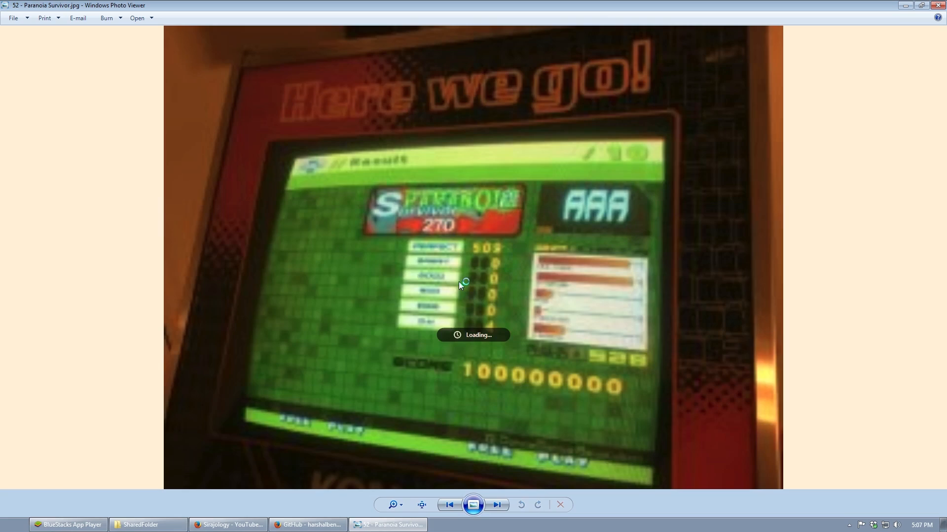
pyautogui.click(497, 505)
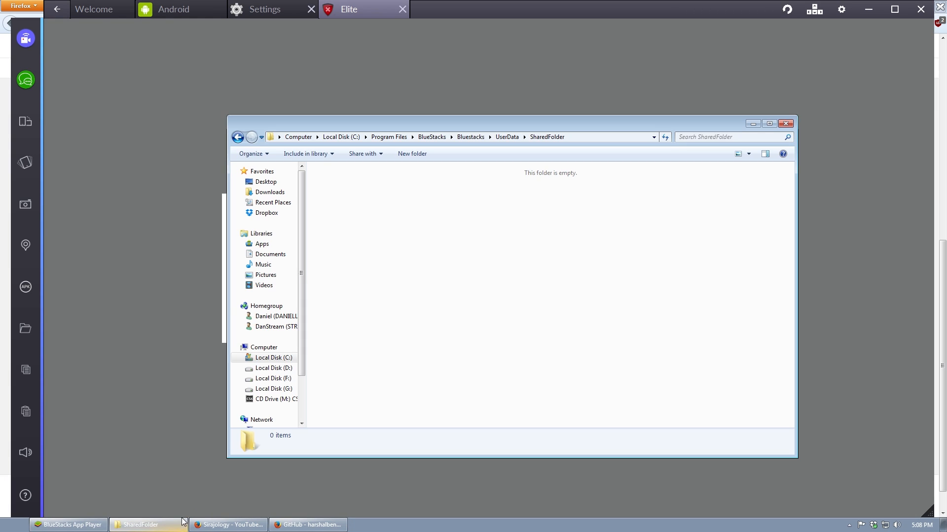
# - Observe the SharedFolder window now reporting 'This folder is empty' after Elite ran
pyautogui.moveTo(512, 124); pyautogui.dragTo(598, 146)
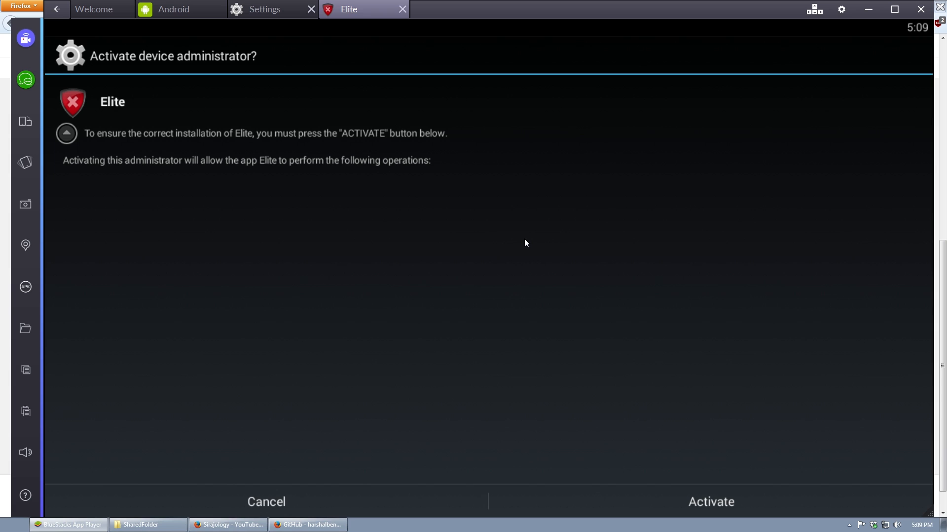
pyautogui.moveTo(540, 270)
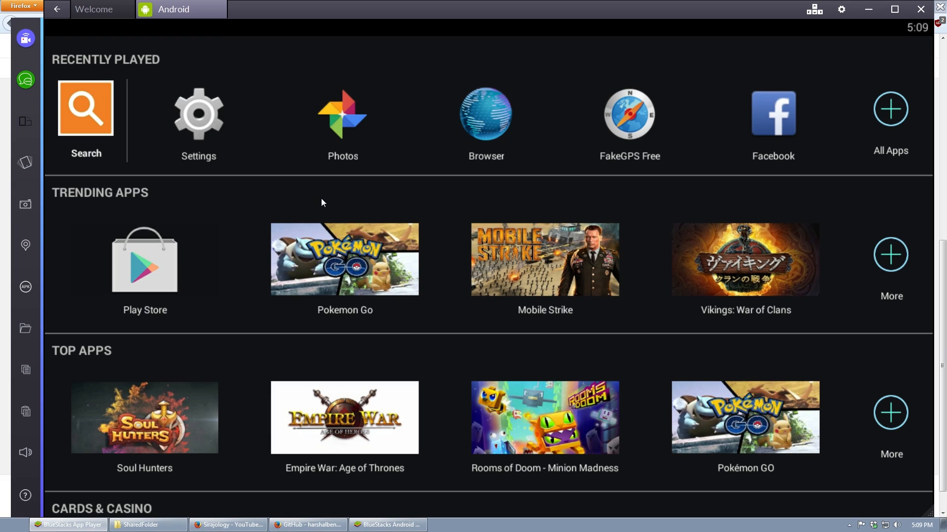
pyautogui.moveTo(892, 119)
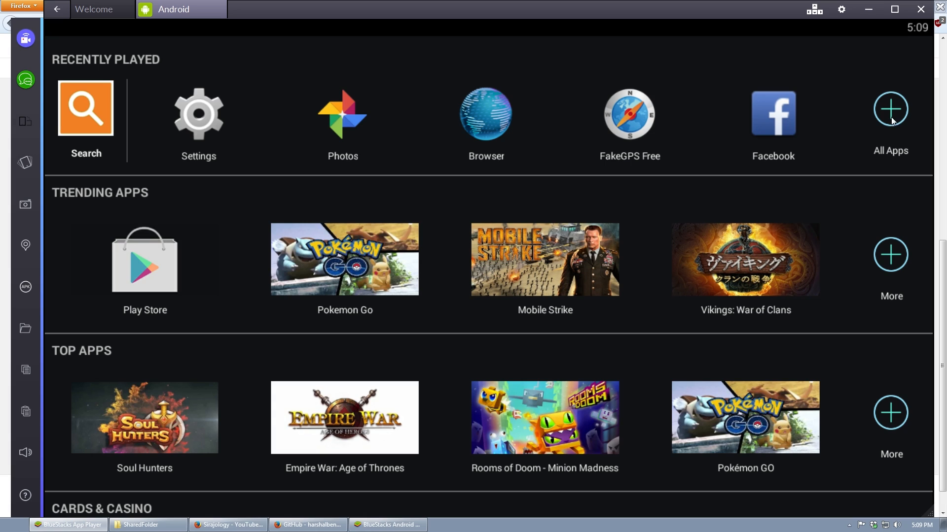
# - Show the All Apps list, where Elite no longer appears among installed apps
pyautogui.click(889, 109)
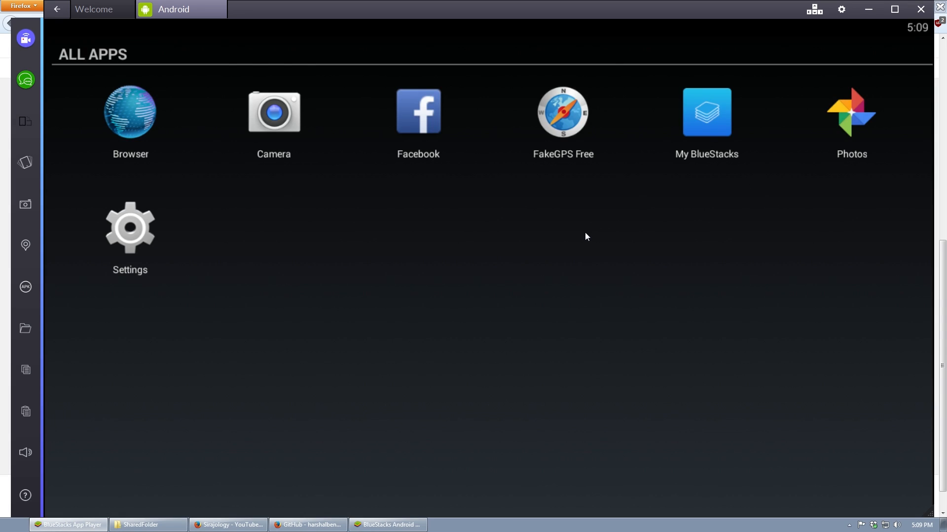
pyautogui.moveTo(312, 156)
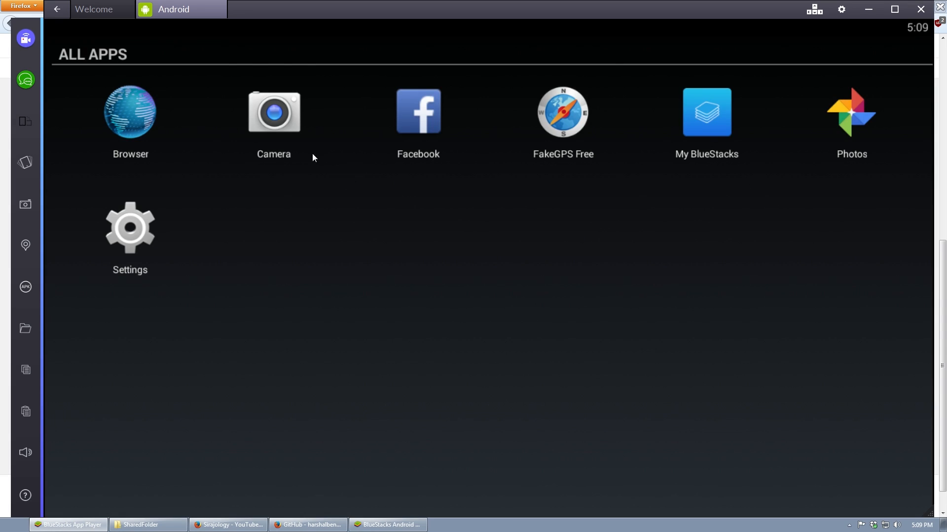
pyautogui.moveTo(285, 126)
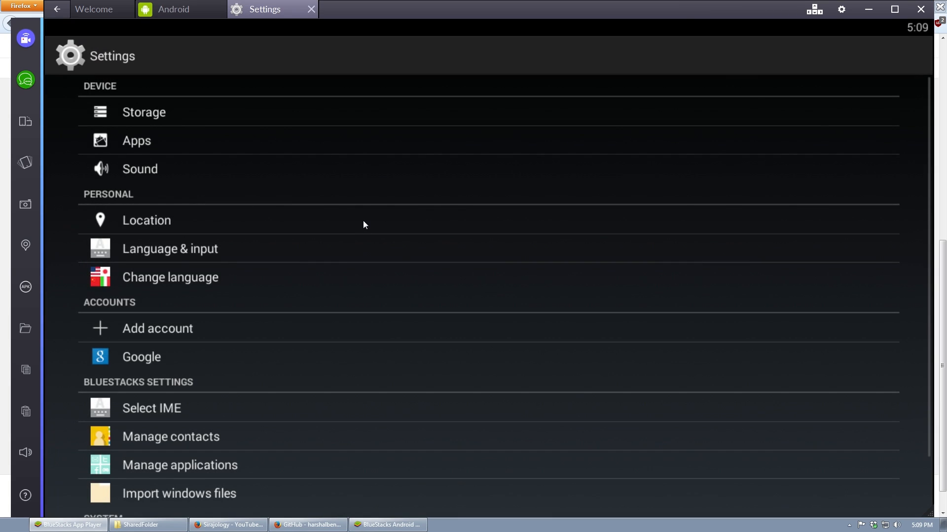
pyautogui.moveTo(360, 221)
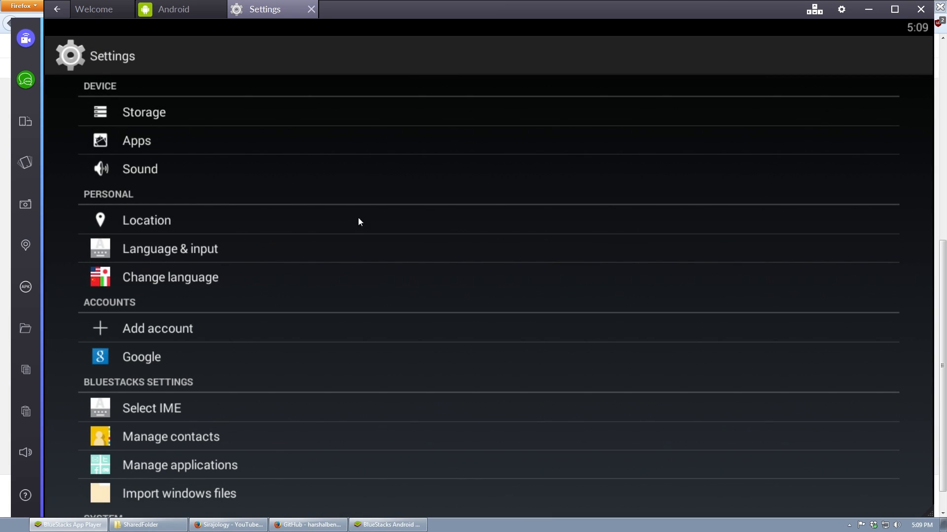
# - View Elite's App info in Settings, with Uninstall greyed out and permissions like sending SMS
pyautogui.click(136, 141)
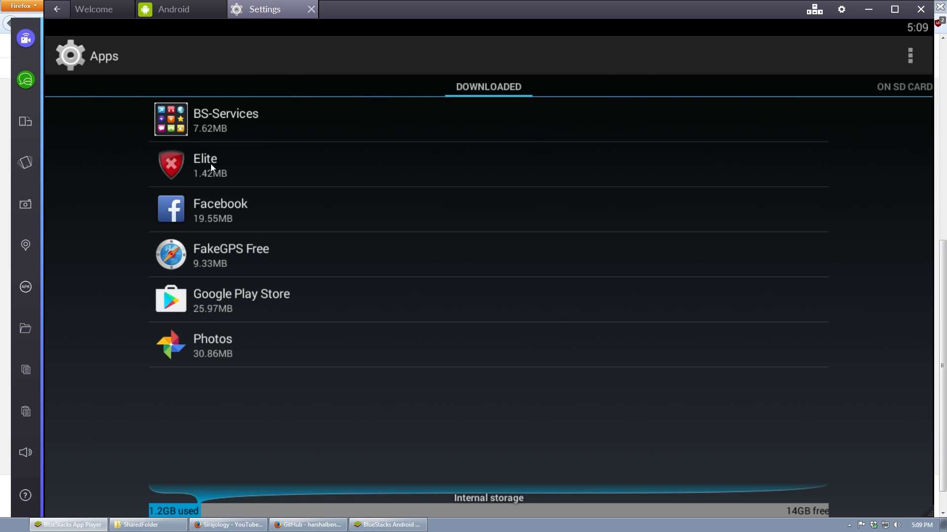
pyautogui.click(213, 166)
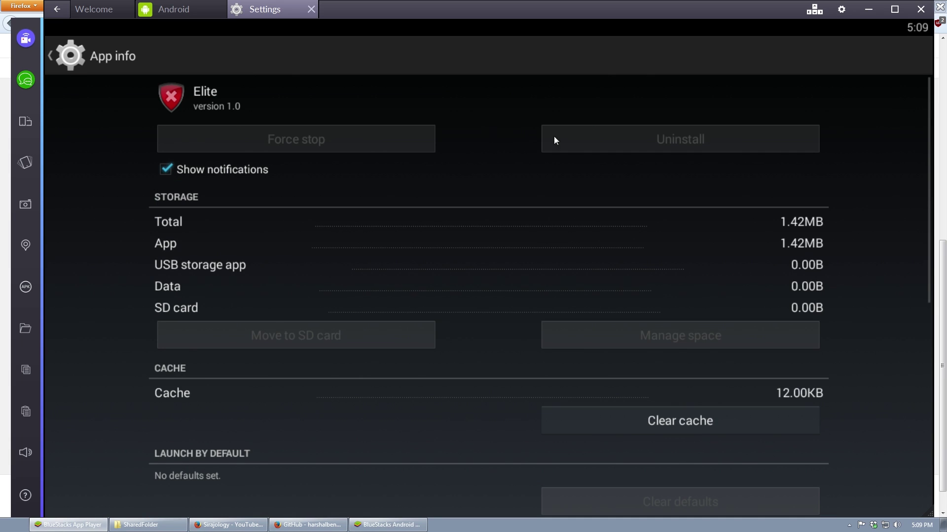
pyautogui.moveTo(523, 170)
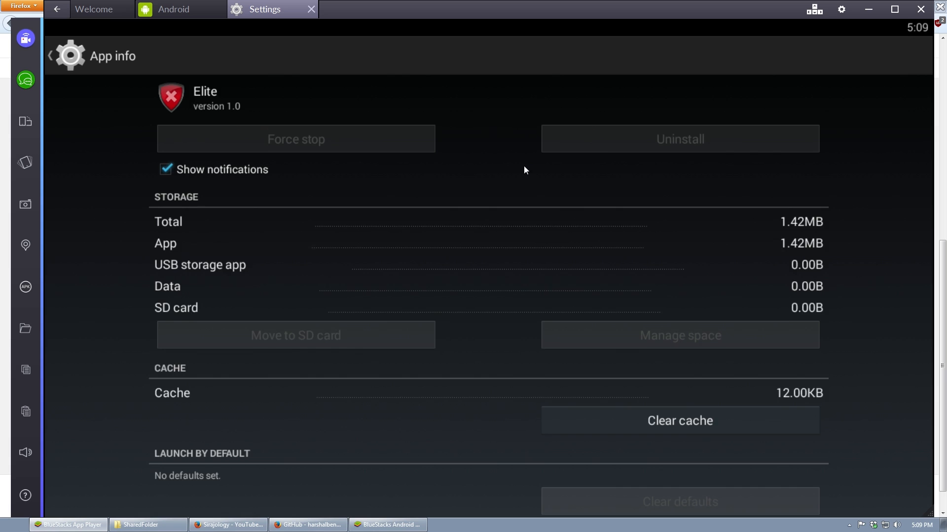
pyautogui.scroll(-3)
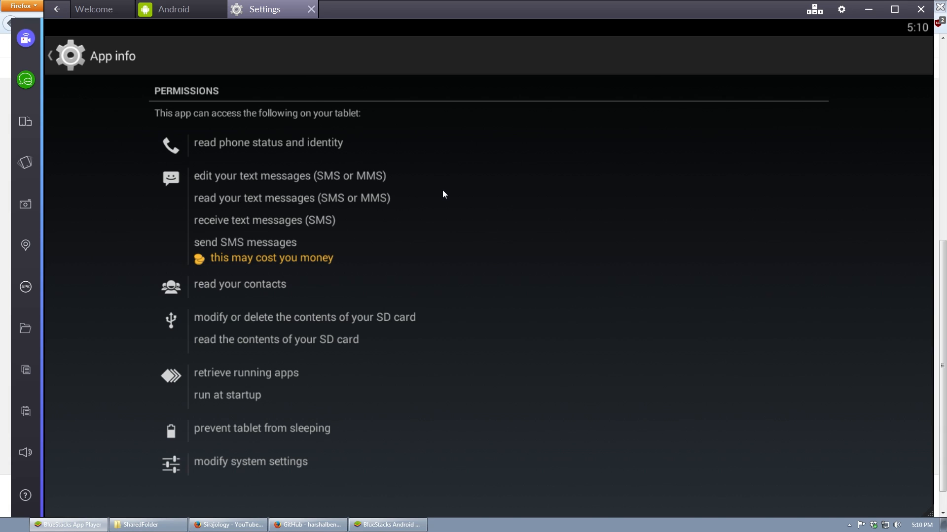
pyautogui.moveTo(240, 347)
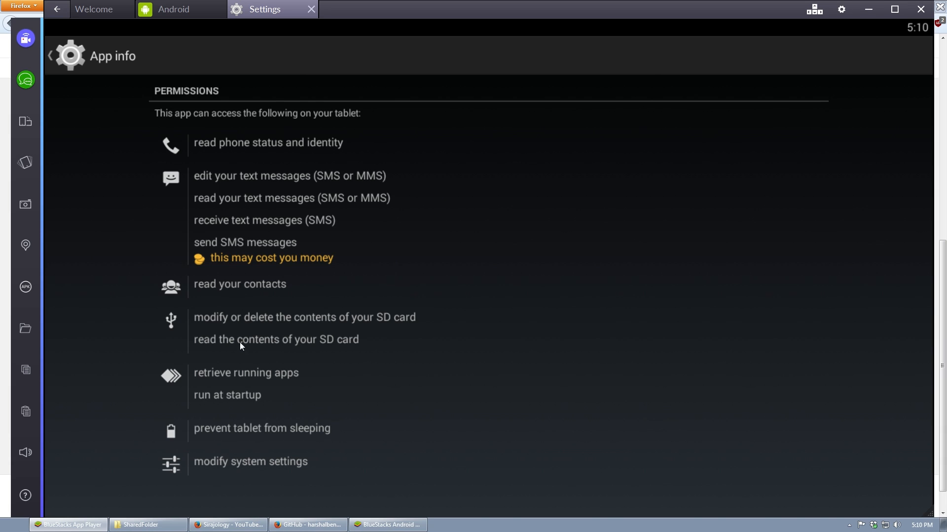
pyautogui.moveTo(419, 325)
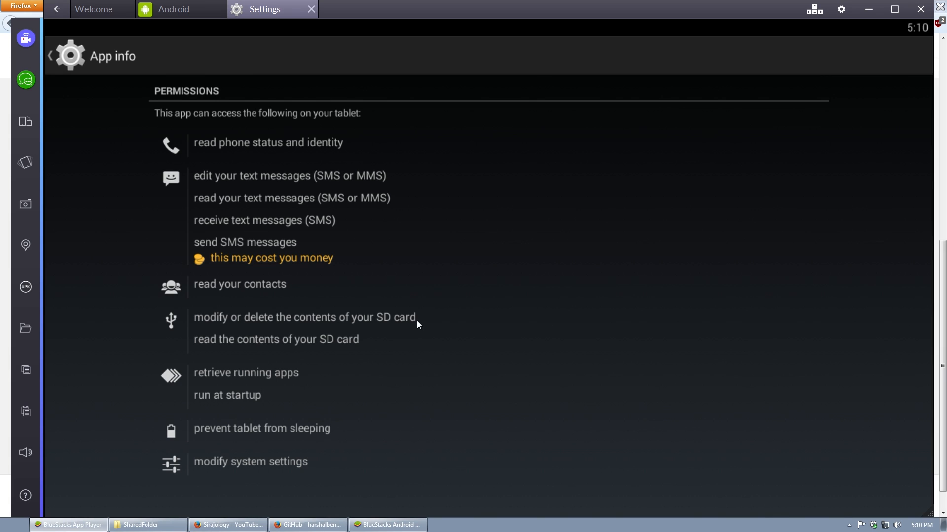
pyautogui.moveTo(223, 407)
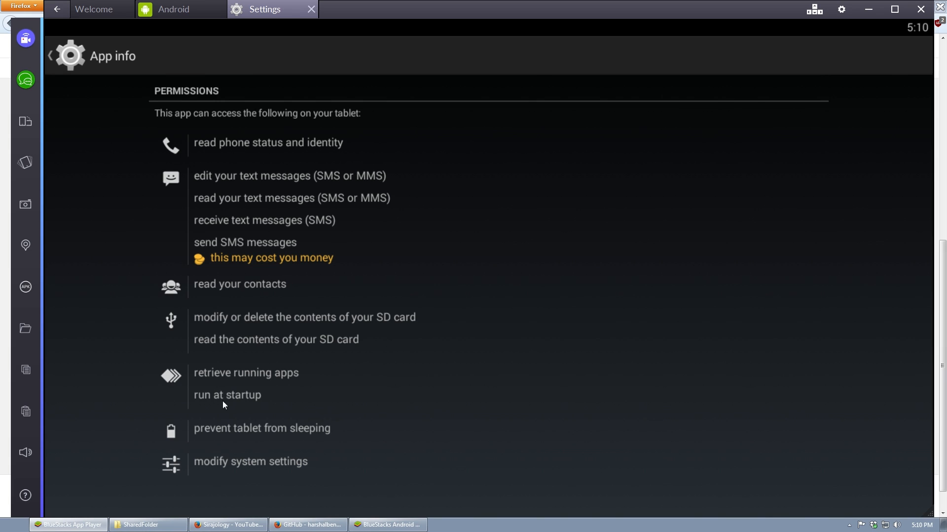
pyautogui.moveTo(315, 389)
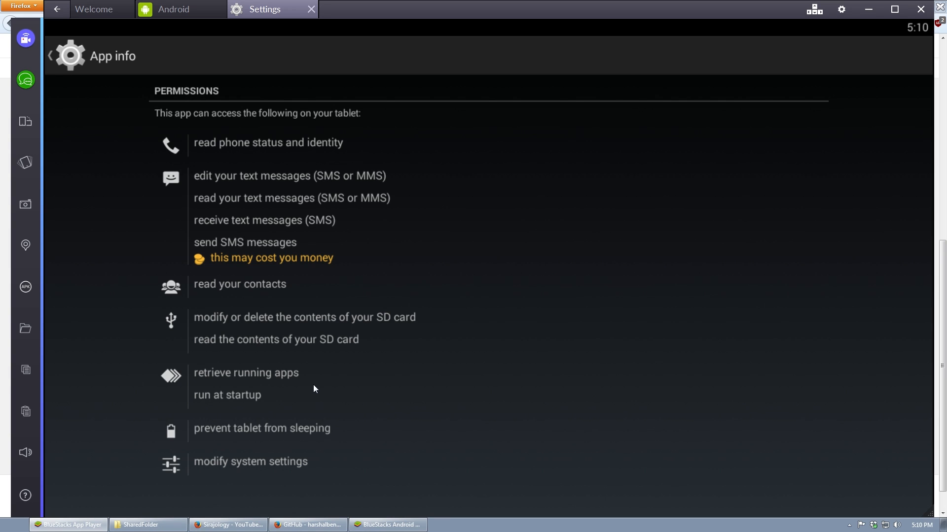
pyautogui.moveTo(309, 10)
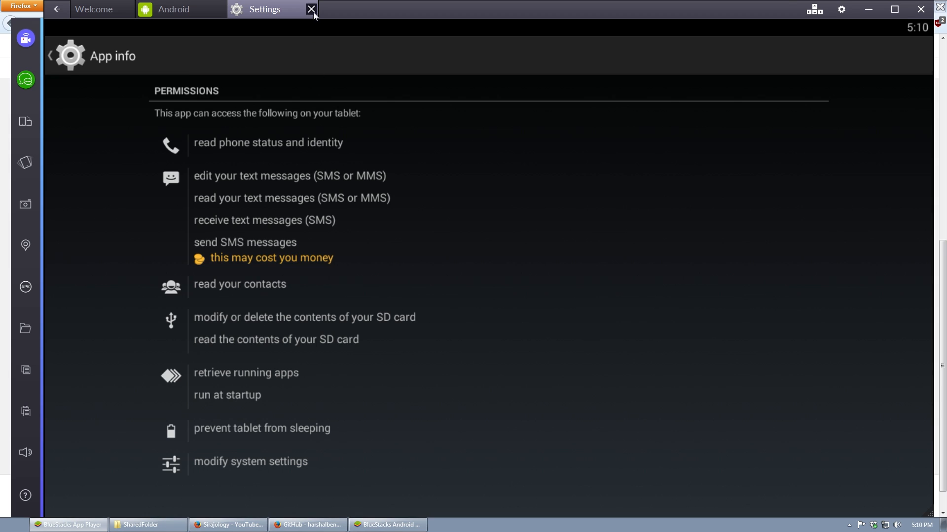
# - Search the store for 'antivirus' and install AVG AntiVirus FREE 2016 - Android
pyautogui.click(308, 10)
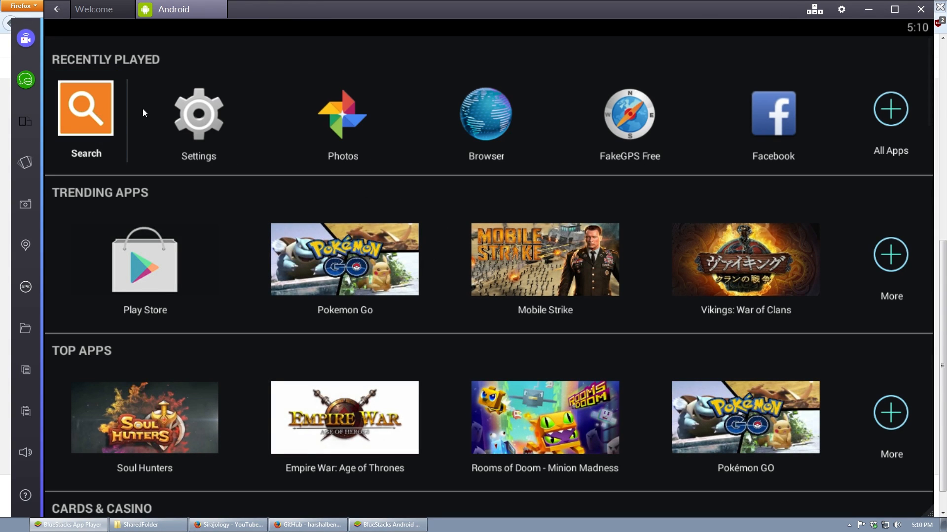
pyautogui.click(85, 109)
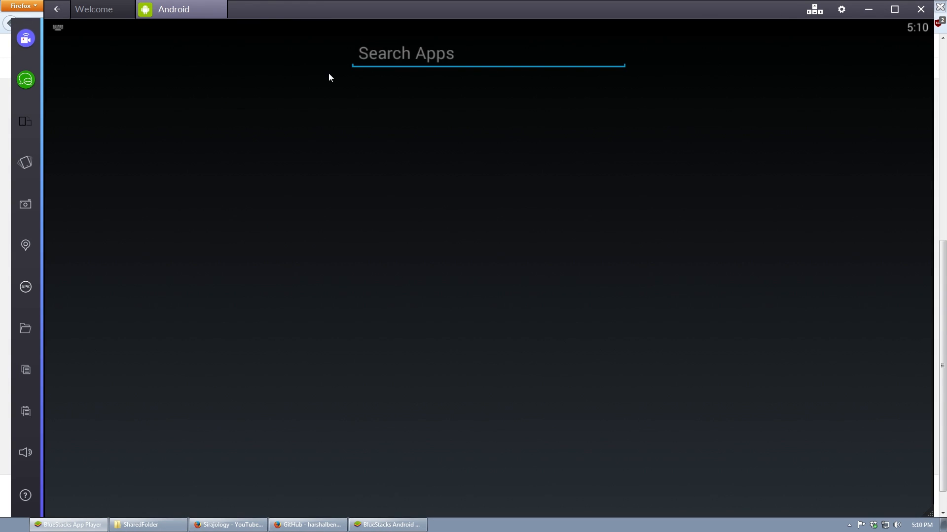
pyautogui.write('antivirus')
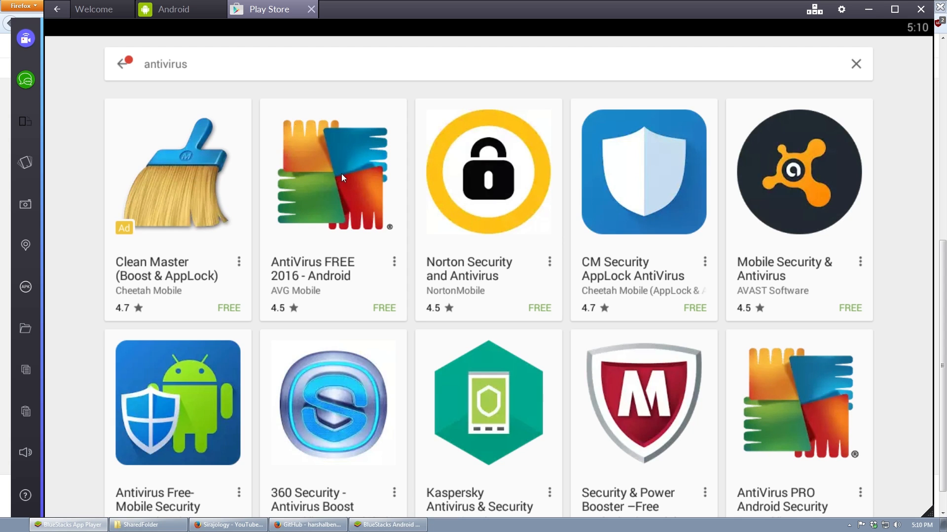
pyautogui.click(341, 177)
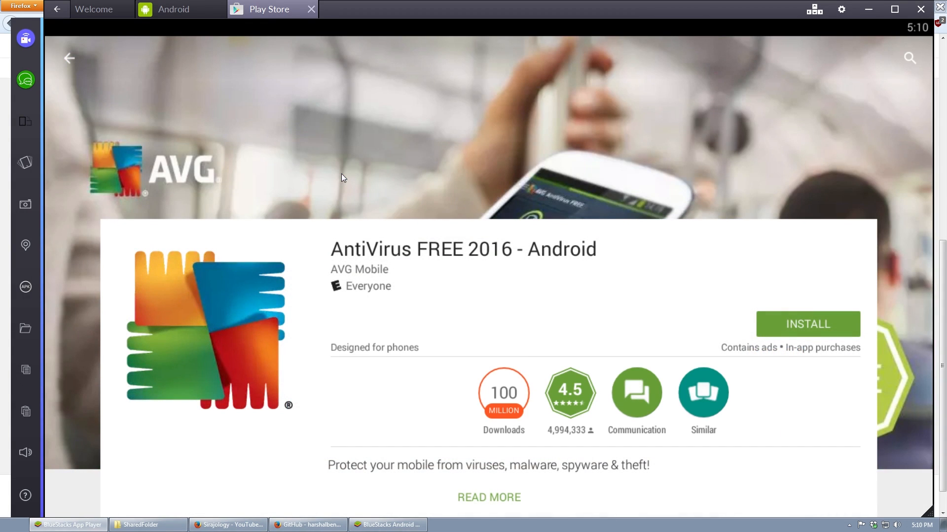
pyautogui.moveTo(809, 329)
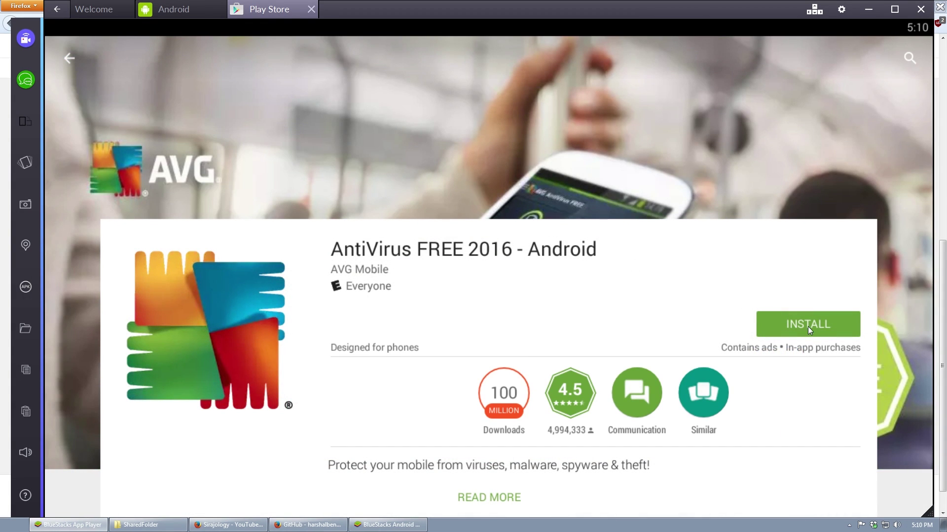
pyautogui.click(808, 323)
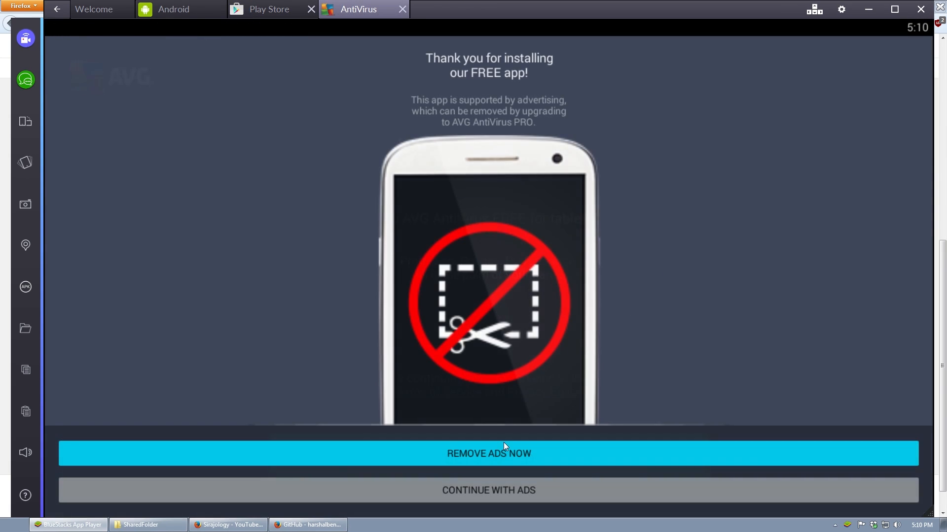
pyautogui.moveTo(493, 499)
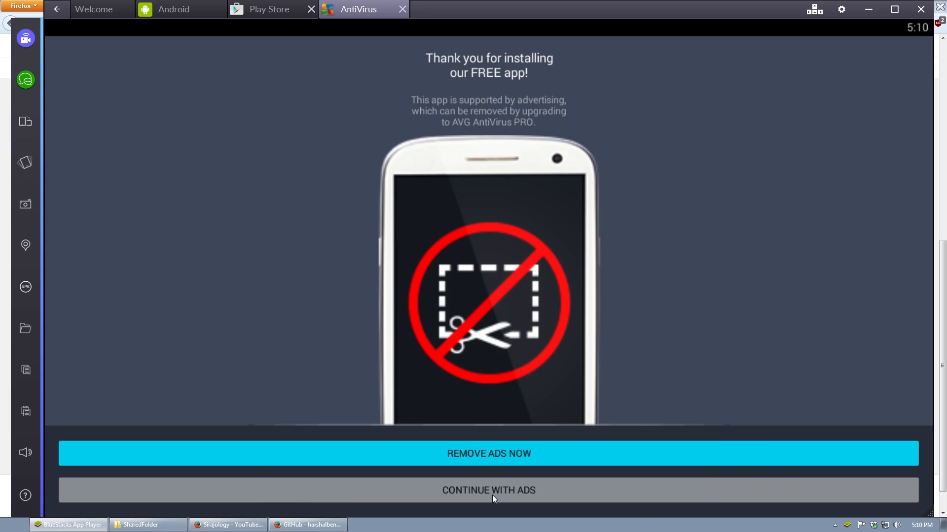
# - Keep AVG's free ad-supported version via CONTINUE WITH ADS
pyautogui.click(488, 491)
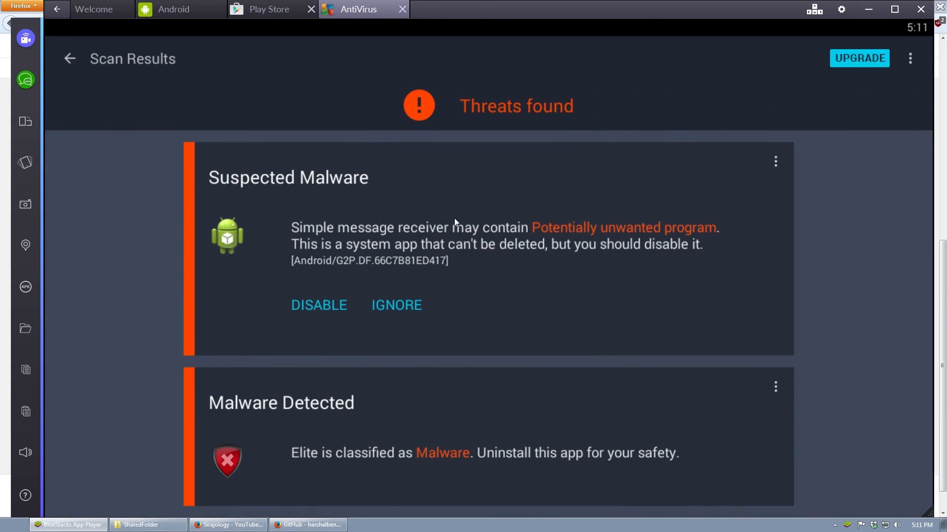
pyautogui.moveTo(471, 205)
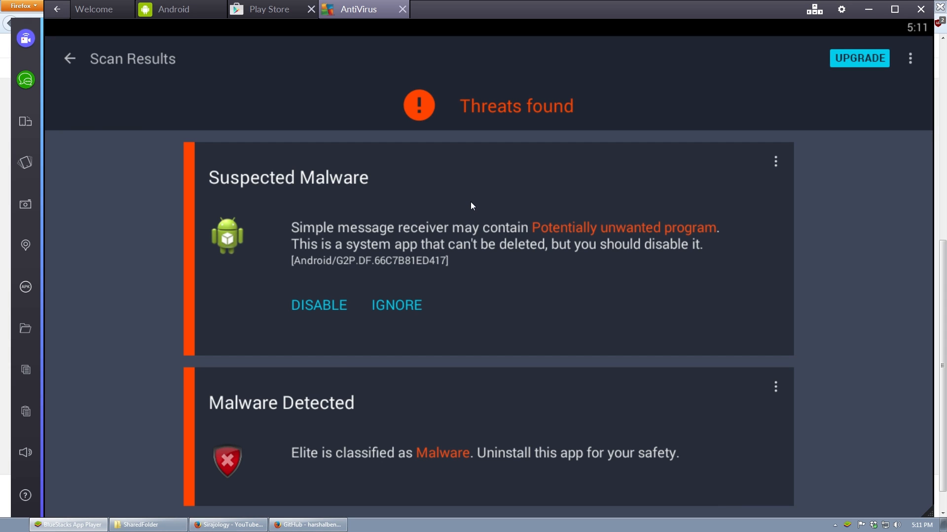
pyautogui.scroll(-3)
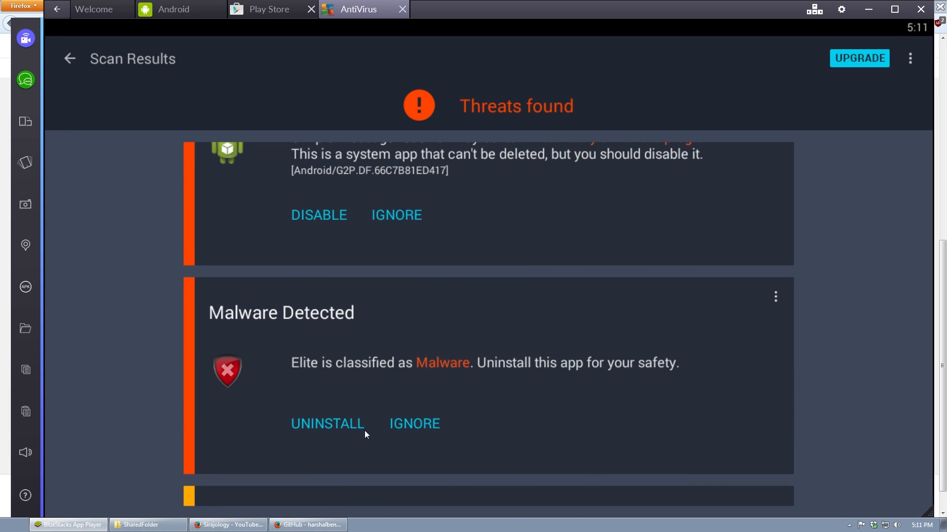
pyautogui.moveTo(818, 325)
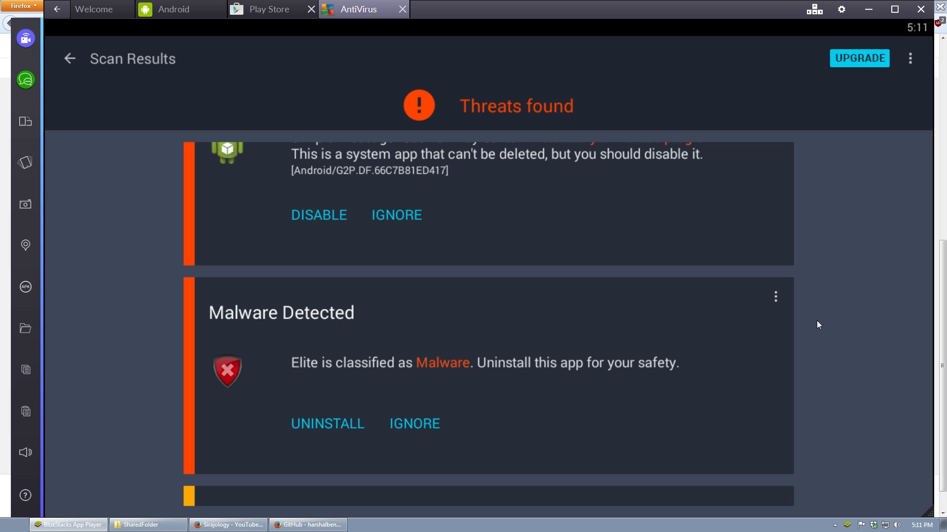
pyautogui.scroll(-3)
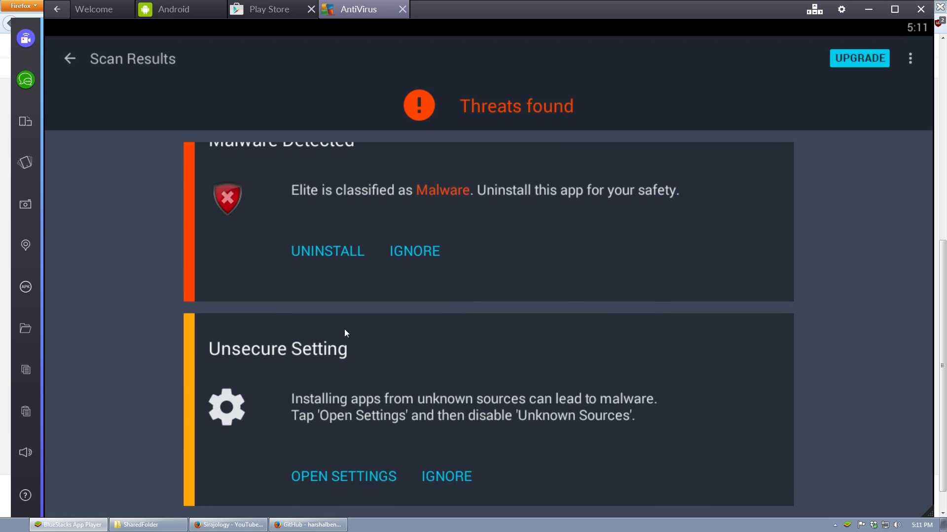
# - Attempt to uninstall Elite from AVG's results, get refused, and go to Manage device administrators
pyautogui.click(326, 251)
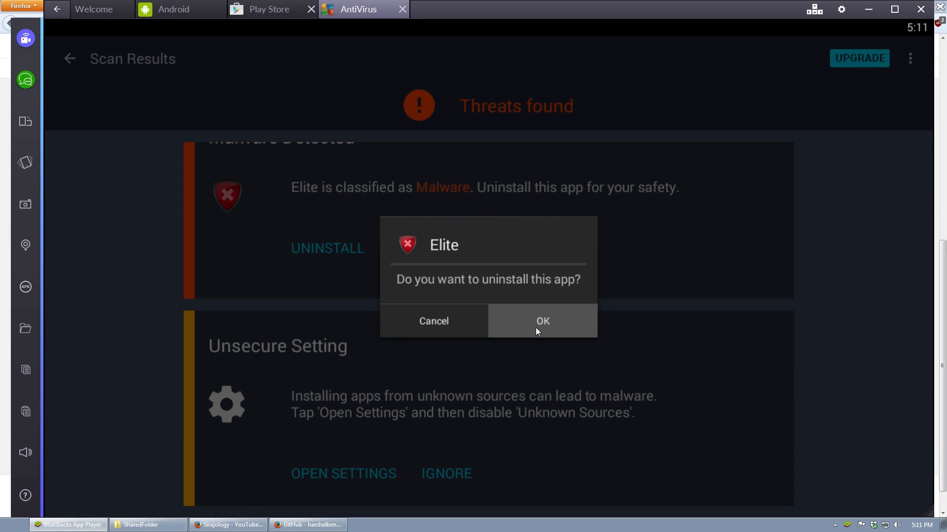
pyautogui.click(543, 321)
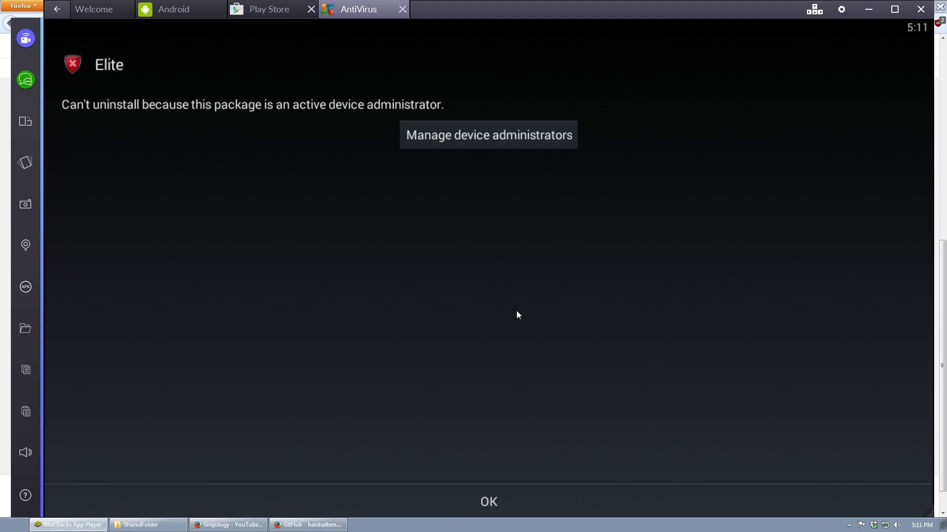
pyautogui.click(488, 134)
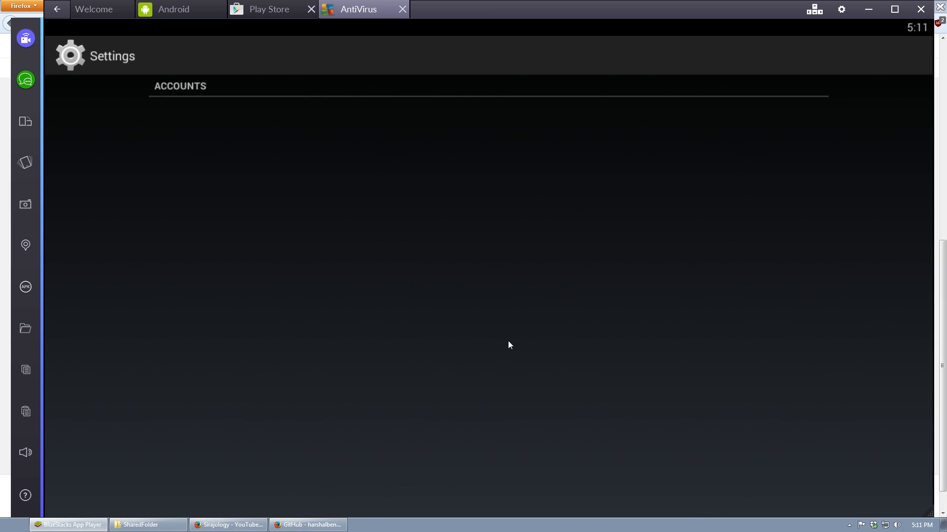
pyautogui.moveTo(303, 118)
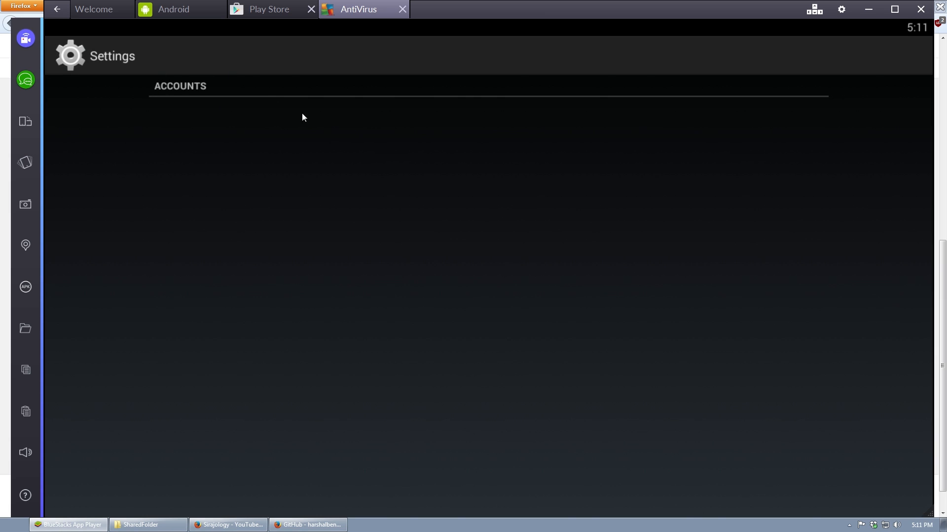
pyautogui.moveTo(304, 277)
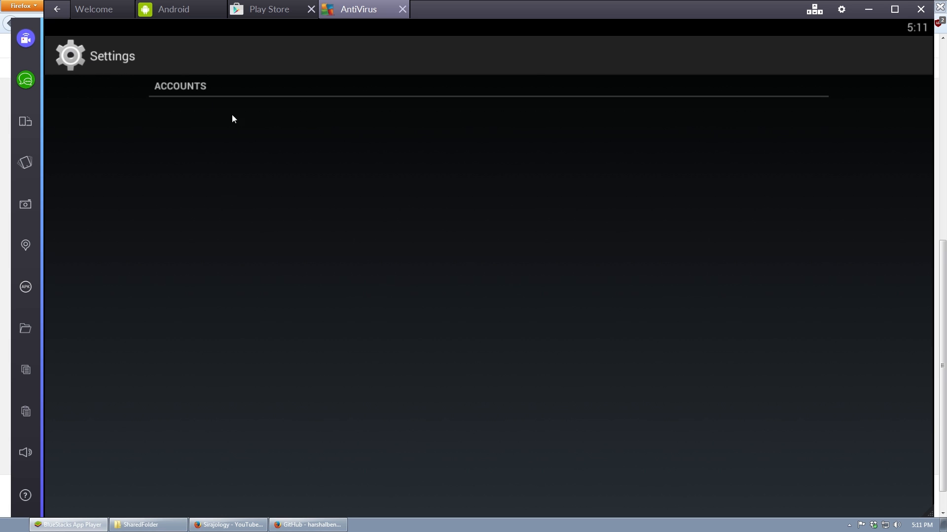
pyautogui.moveTo(382, 90)
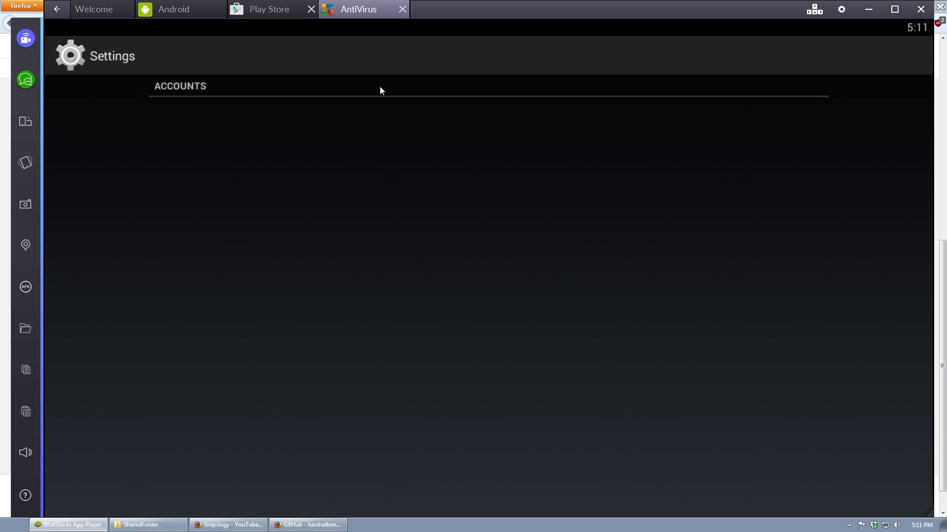
pyautogui.moveTo(363, 248)
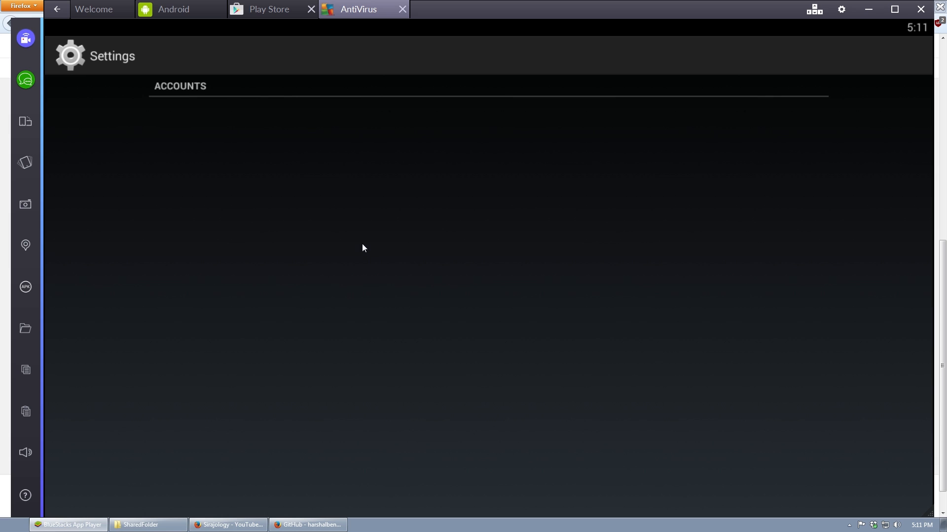
pyautogui.moveTo(204, 345)
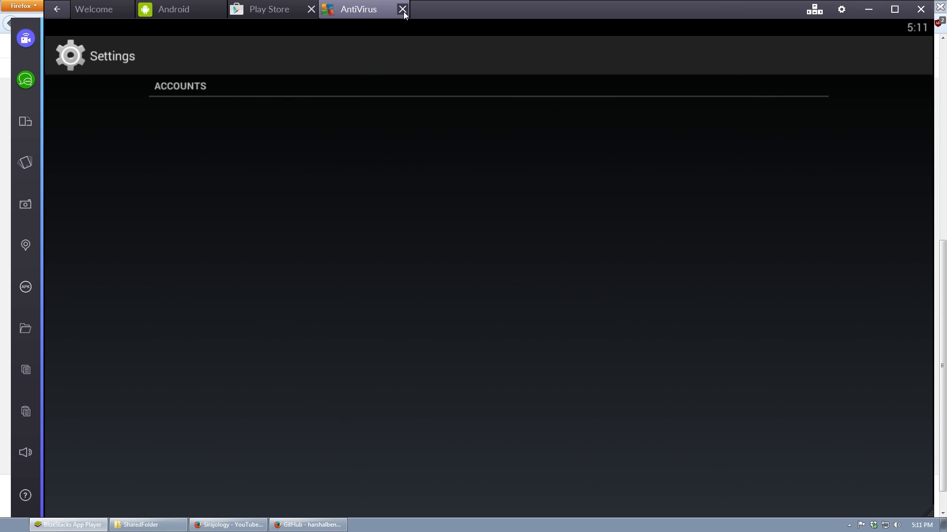
# - Reopen AVG from Recently Played and uninstall Elite from its scan results, confirming with OK
pyautogui.click(400, 9)
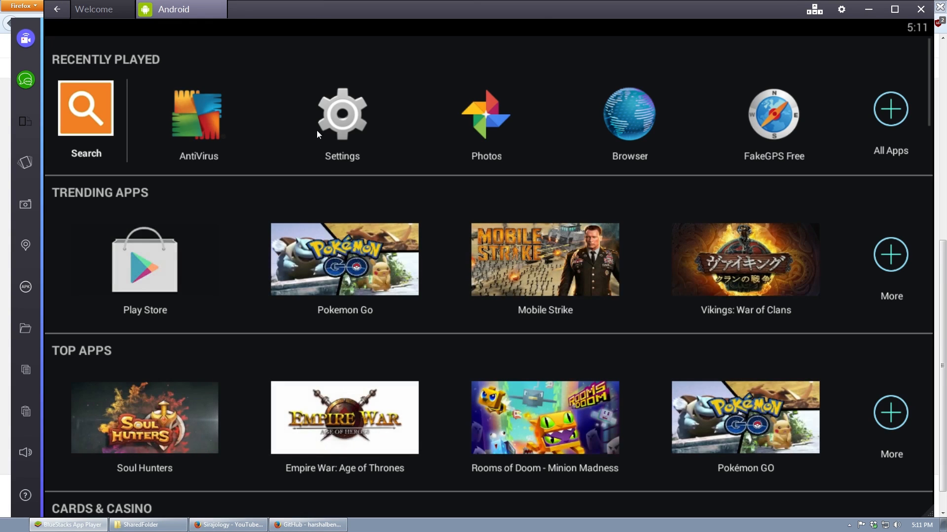
pyautogui.click(198, 114)
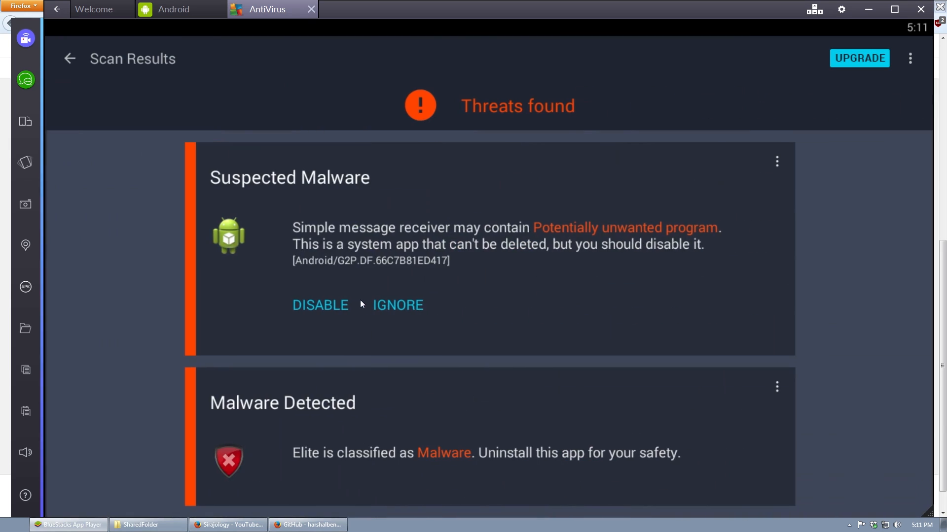
pyautogui.scroll(-3)
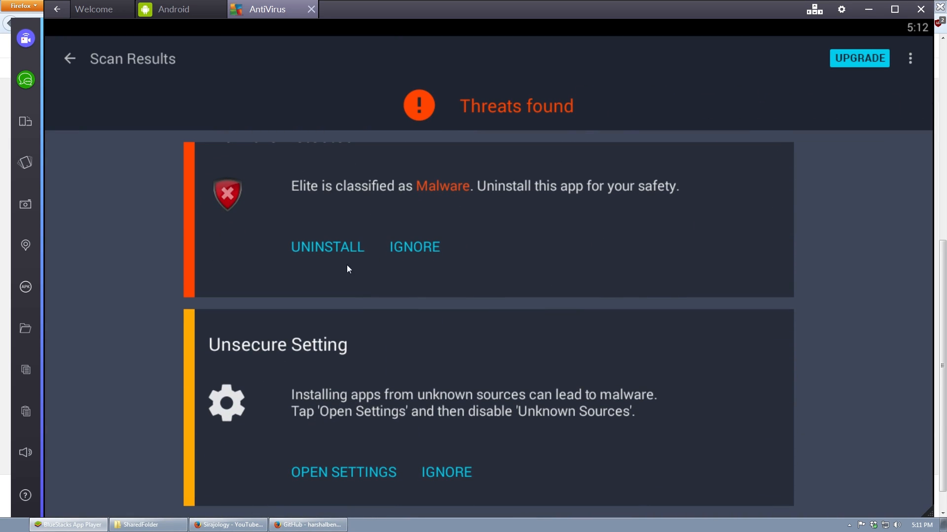
pyautogui.click(326, 246)
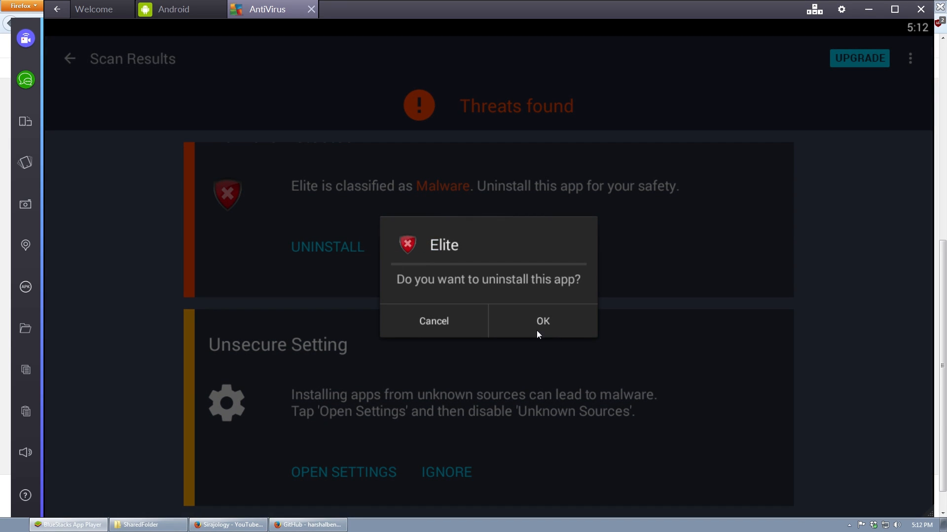
pyautogui.click(542, 321)
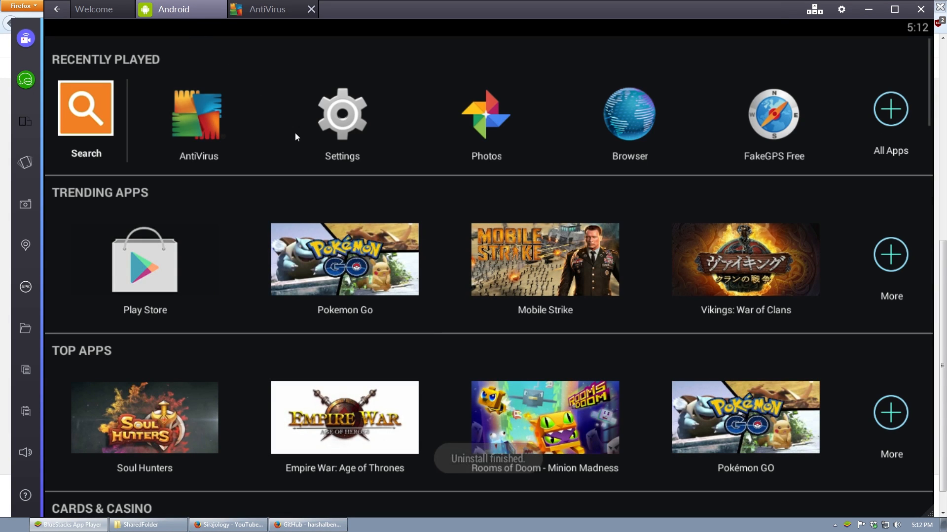
pyautogui.click(343, 114)
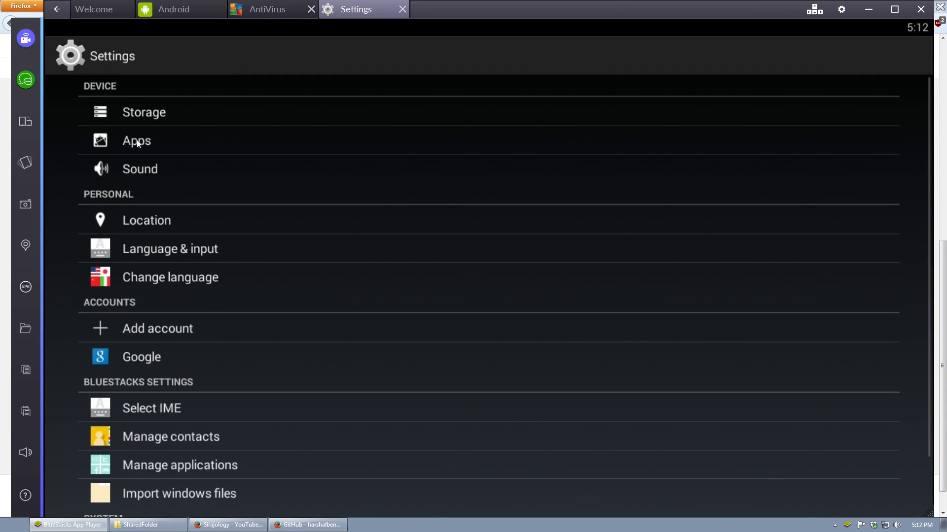
pyautogui.click(136, 142)
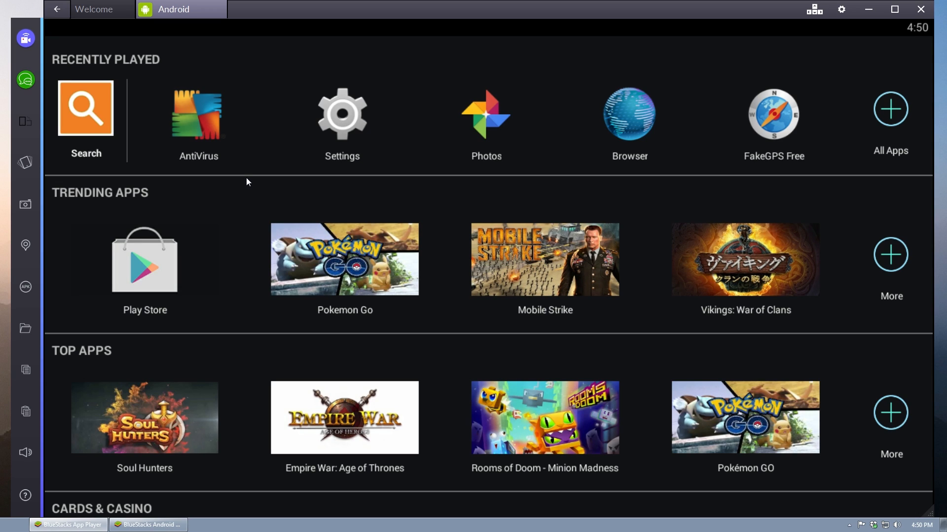
# - View Elite's App info in Settings > Apps, scrolling to its SMS, contacts and SD card permissions
pyautogui.click(341, 114)
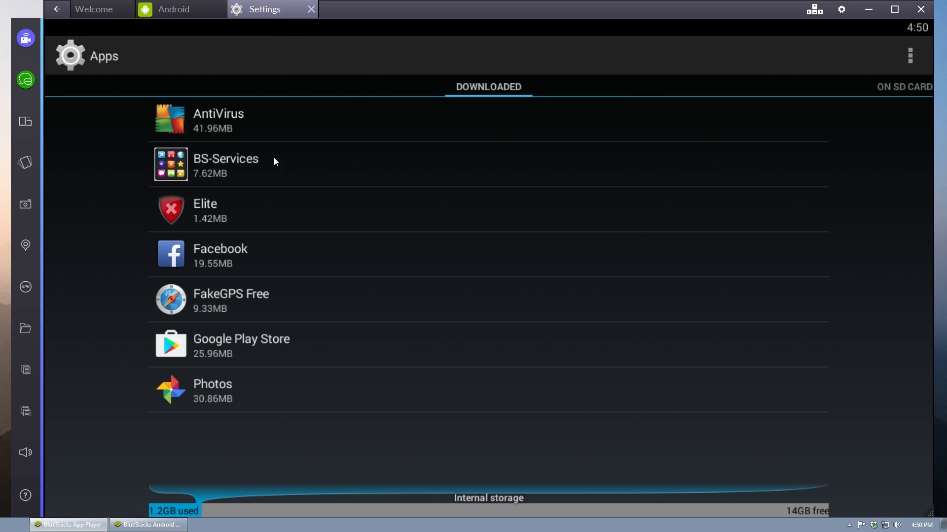
pyautogui.click(205, 208)
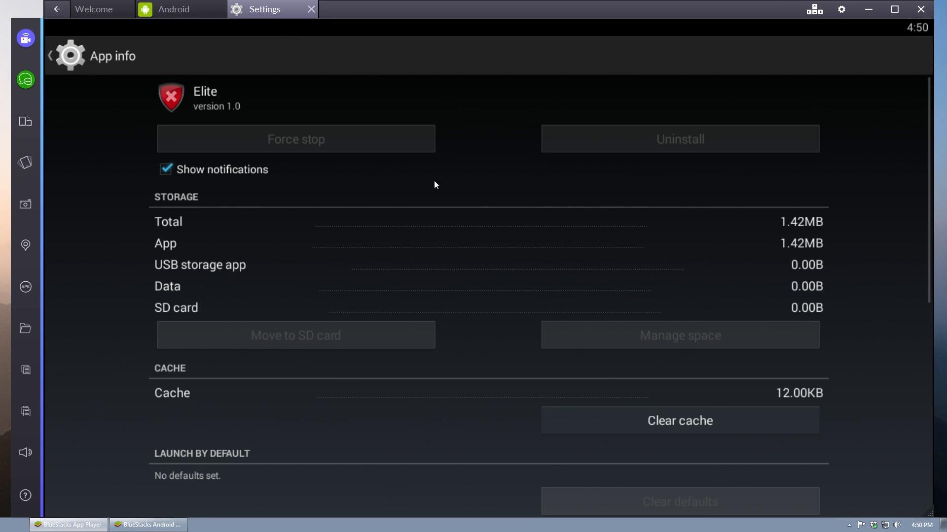
pyautogui.scroll(-3)
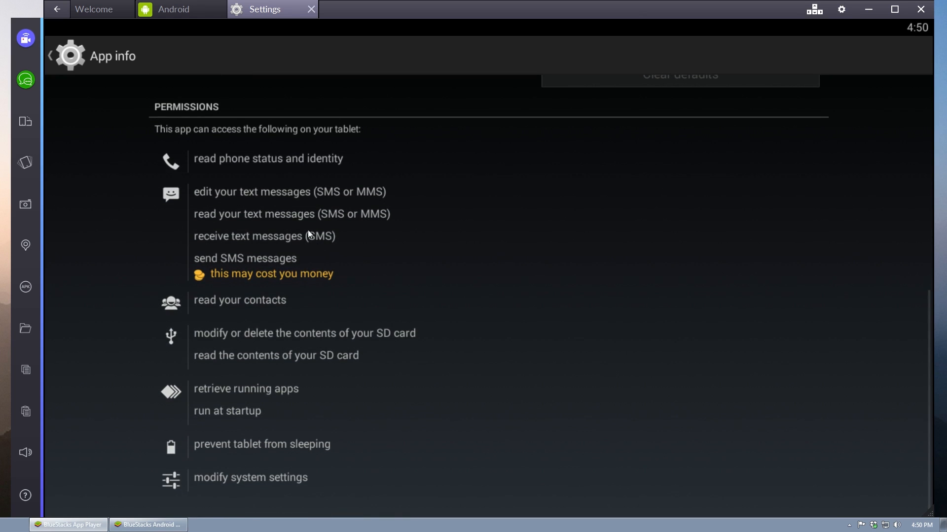
pyautogui.scroll(-3)
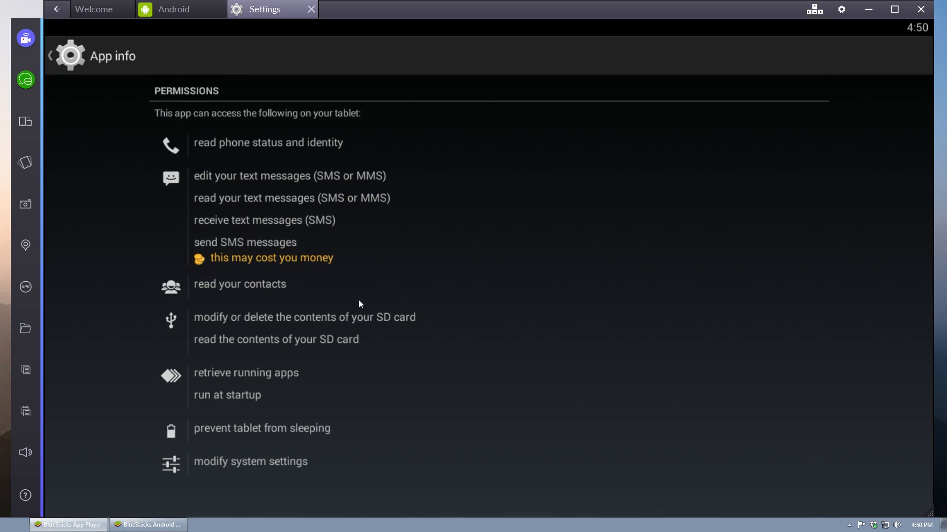
pyautogui.moveTo(363, 298)
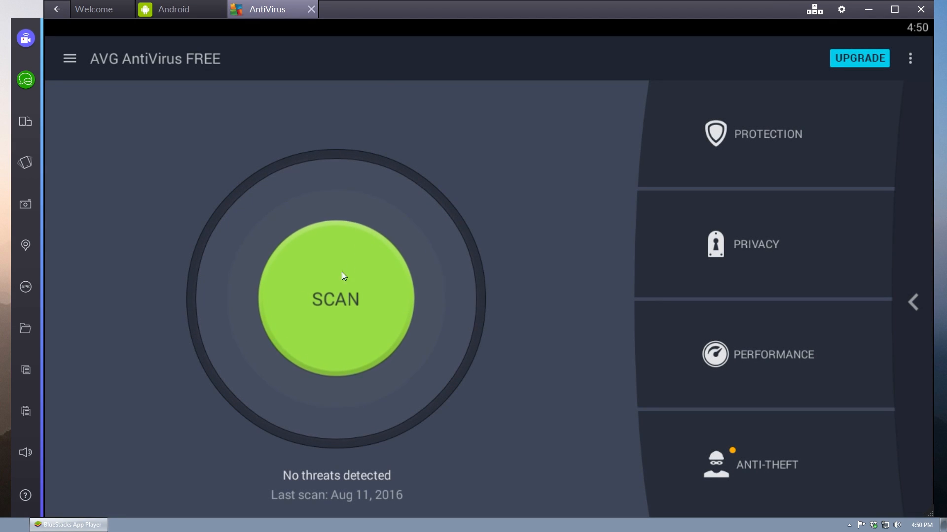
pyautogui.click(335, 299)
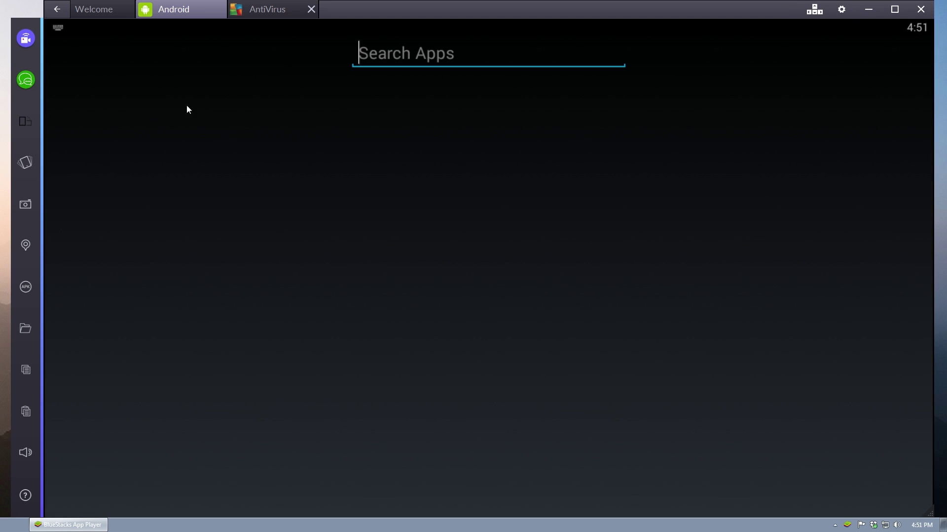
# - Search the Play Store for 'antivirus' and install Avast Mobile Security & Antivirus
pyautogui.write('antivirus')
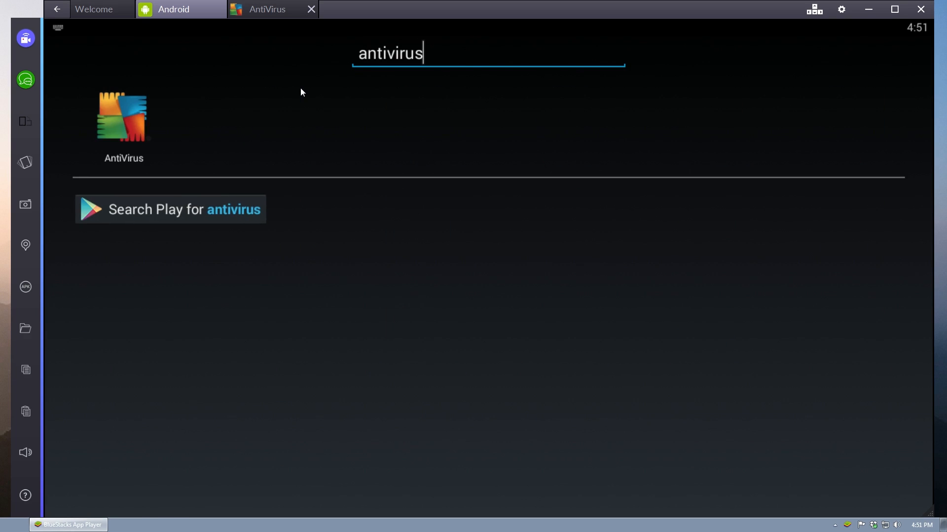
pyautogui.click(170, 209)
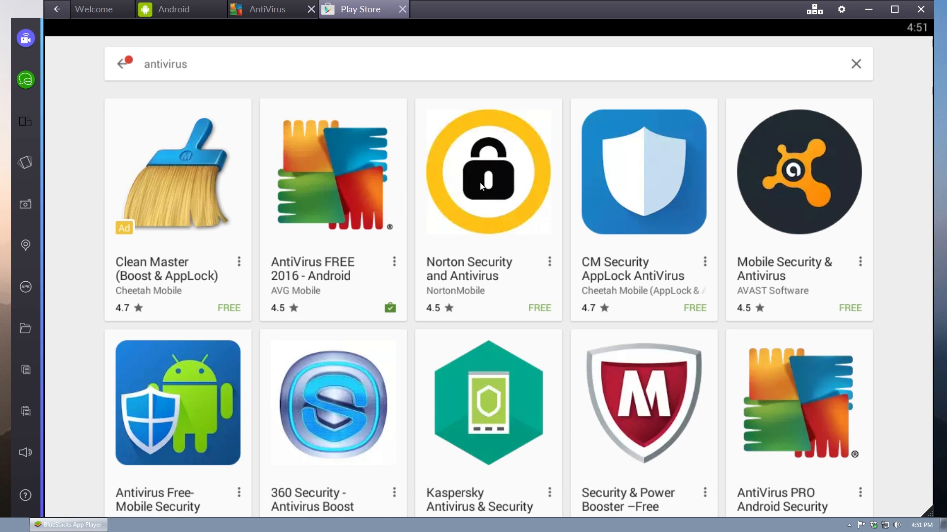
pyautogui.click(799, 172)
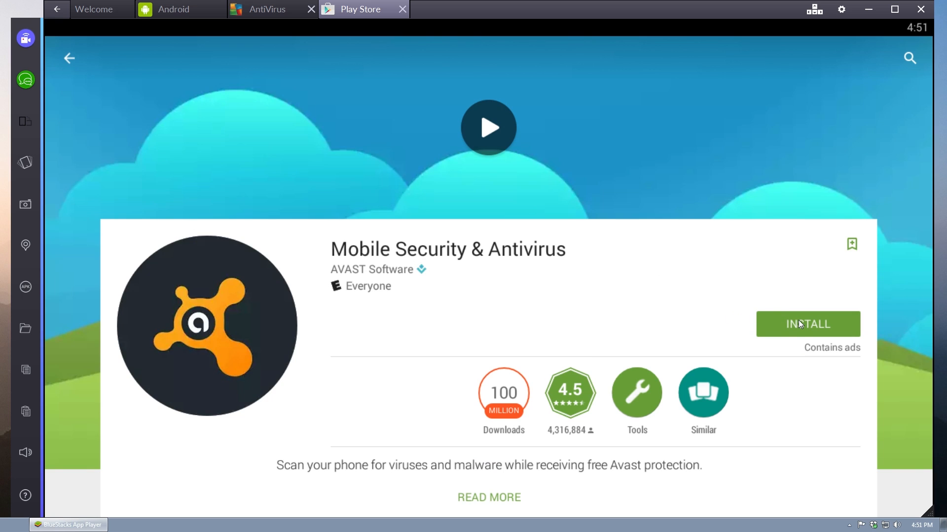
pyautogui.click(808, 324)
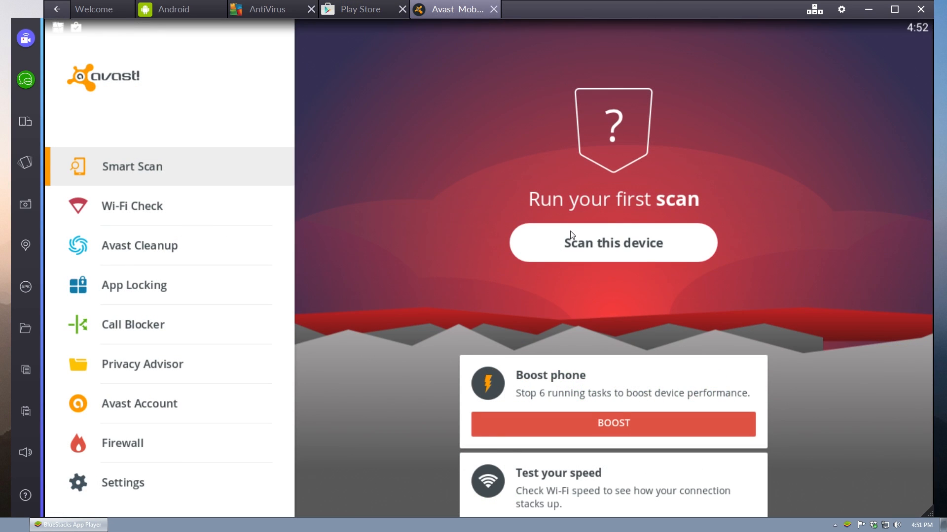
# - Run Avast's first device scan, which flags Elite as malware
pyautogui.click(613, 242)
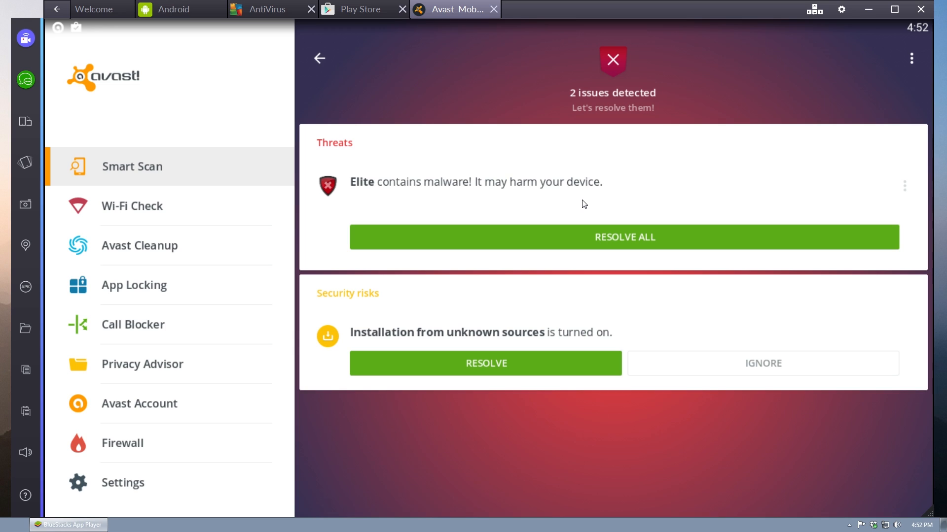
pyautogui.moveTo(556, 238)
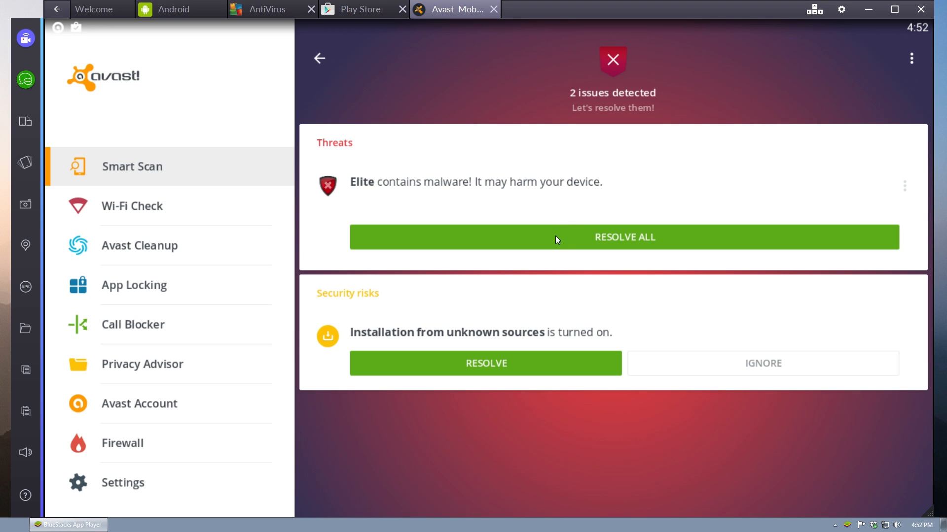
# - Attempt Resolve All and confirm uninstalling Elite three times without success
pyautogui.click(625, 237)
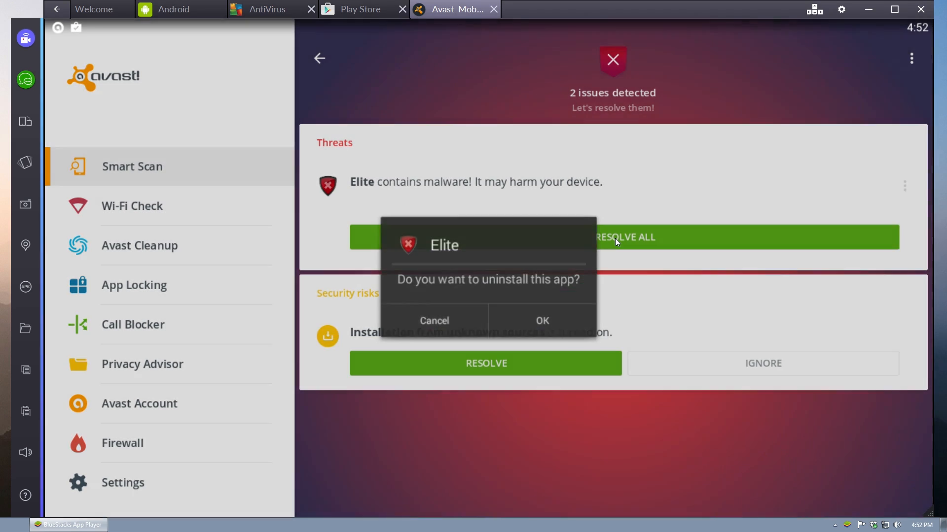
pyautogui.click(433, 320)
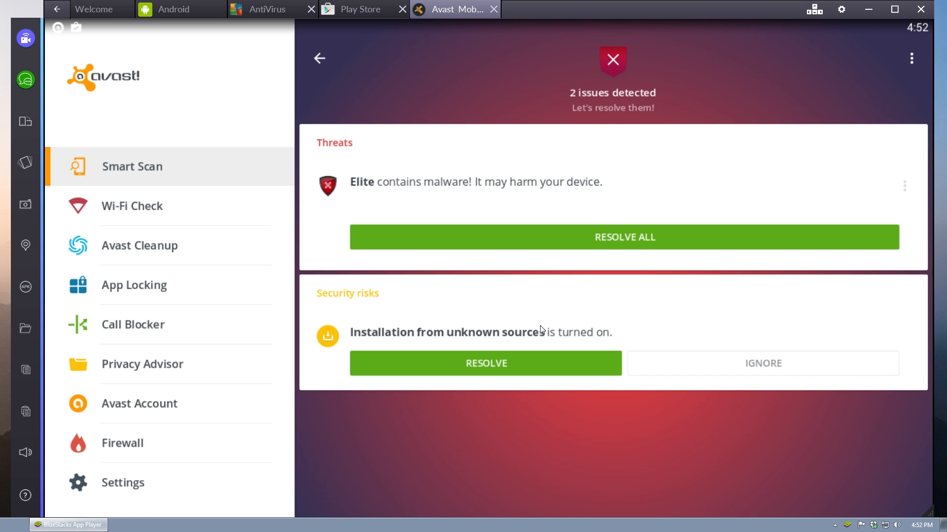
pyautogui.moveTo(592, 253)
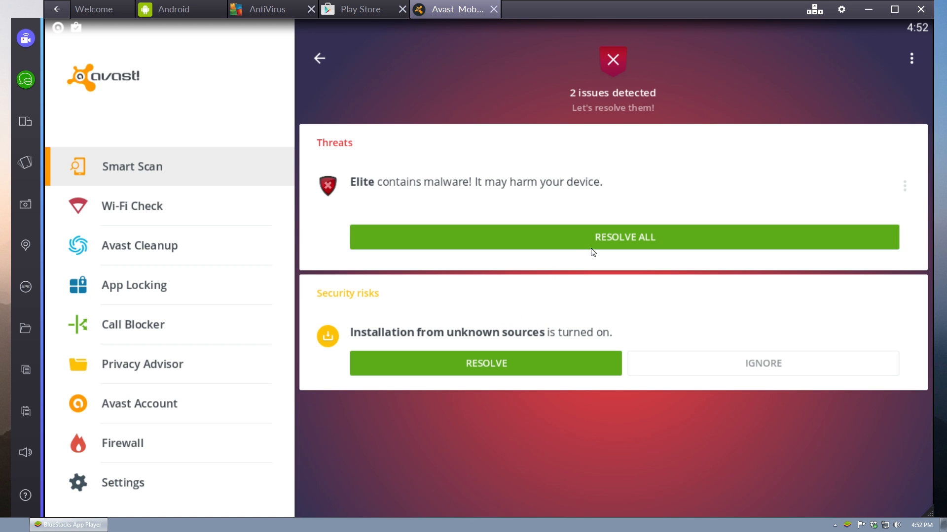
pyautogui.moveTo(605, 252)
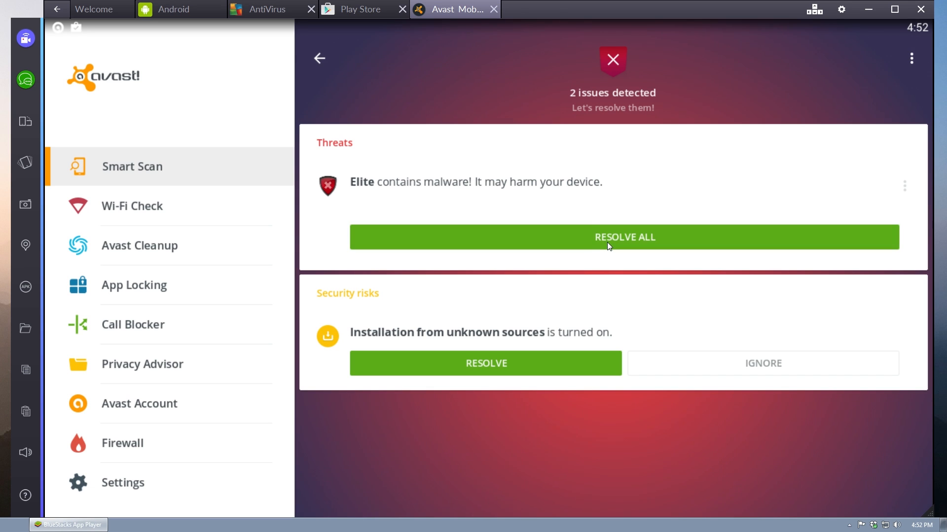
pyautogui.moveTo(553, 318)
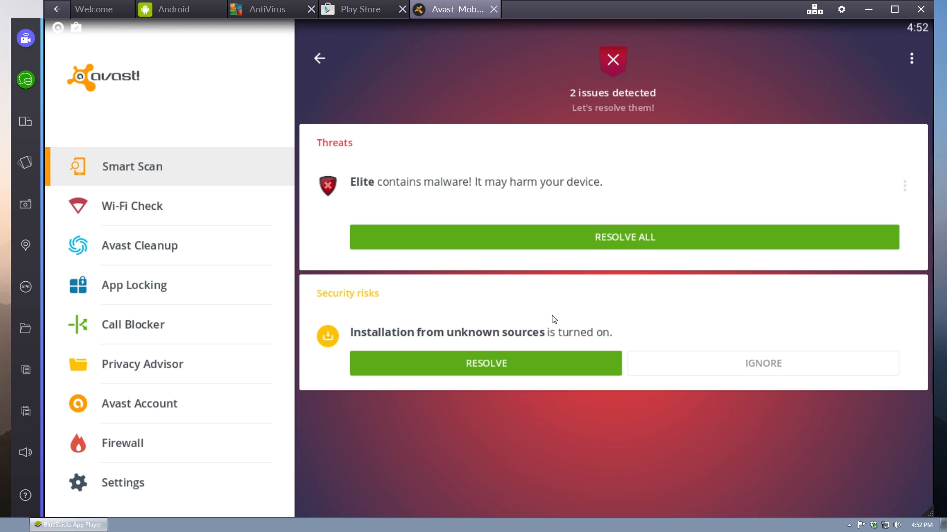
pyautogui.moveTo(555, 314)
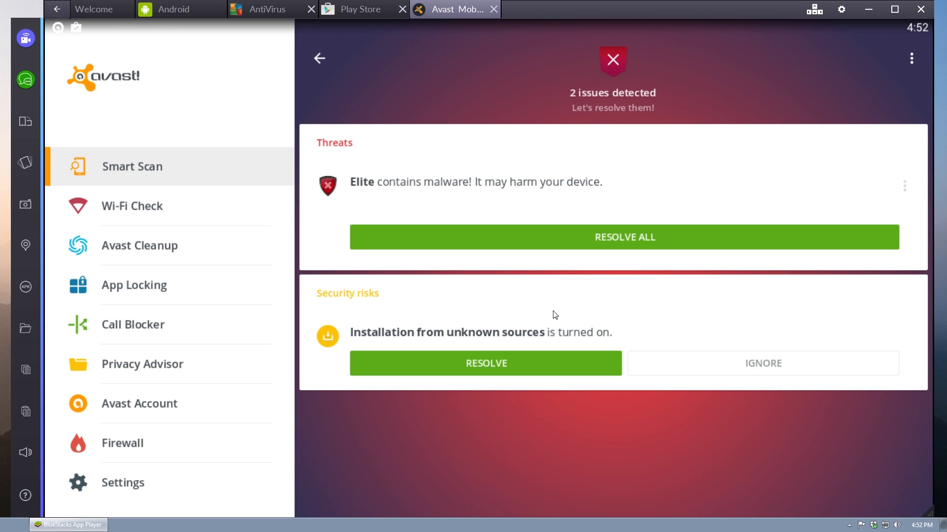
pyautogui.click(626, 237)
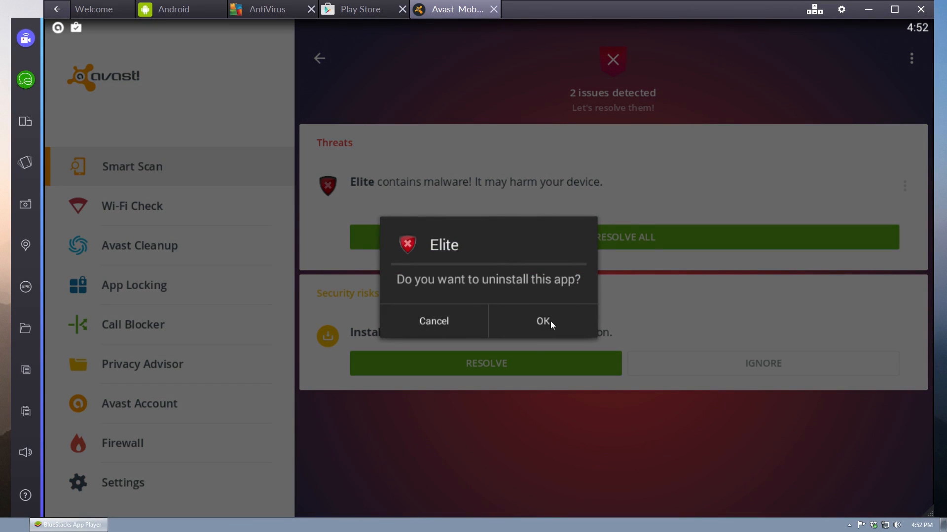
pyautogui.click(542, 321)
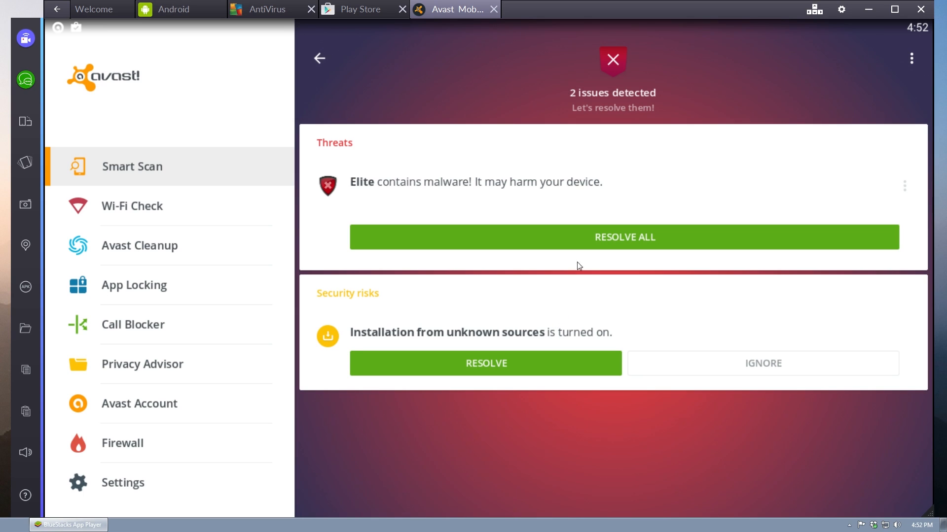
pyautogui.moveTo(555, 330)
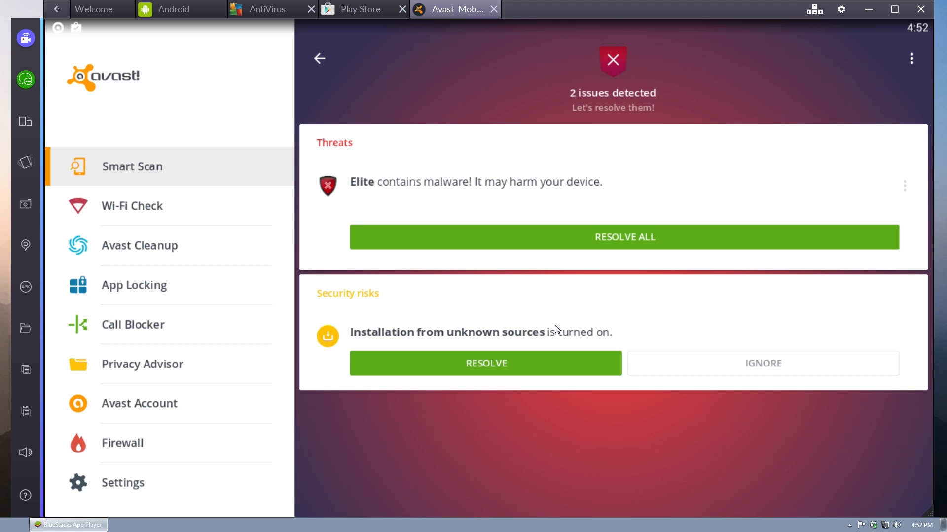
pyautogui.click(626, 237)
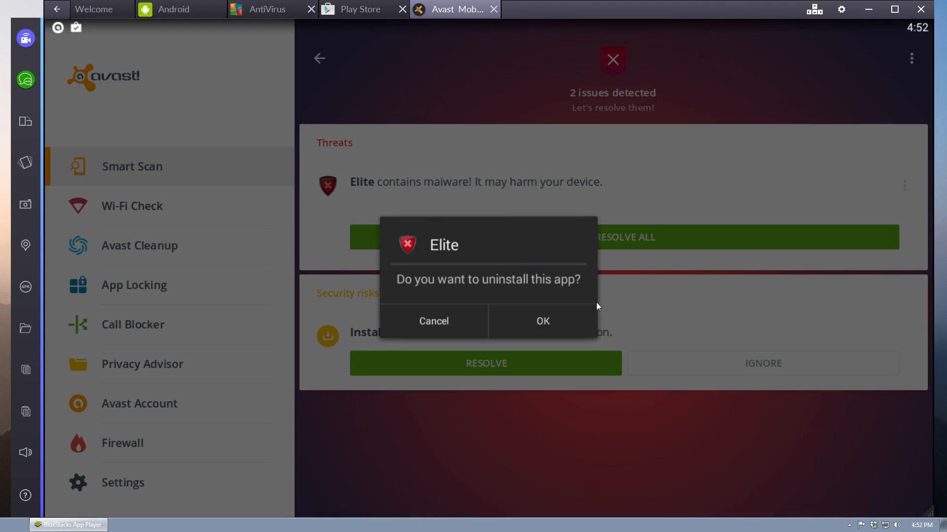
pyautogui.click(433, 322)
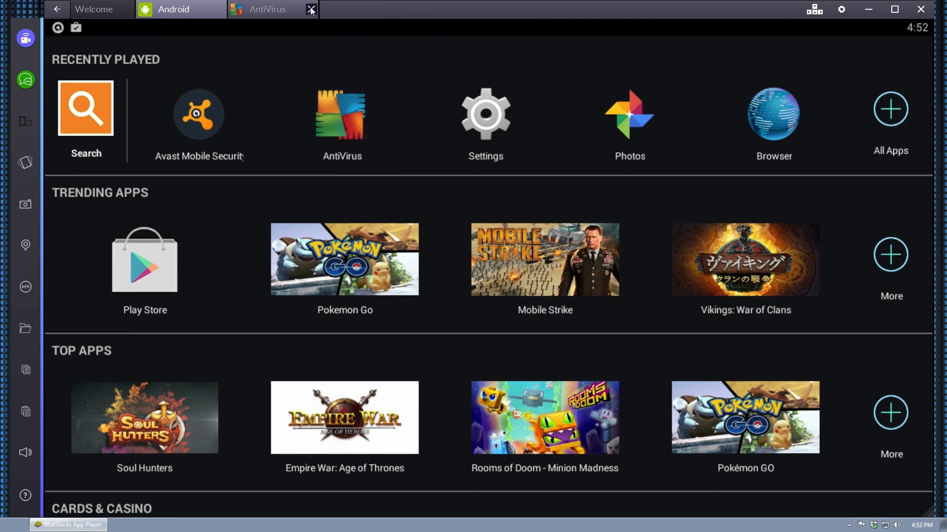
# - Check Android Settings' downloaded apps list, where Elite still appears
pyautogui.click(485, 115)
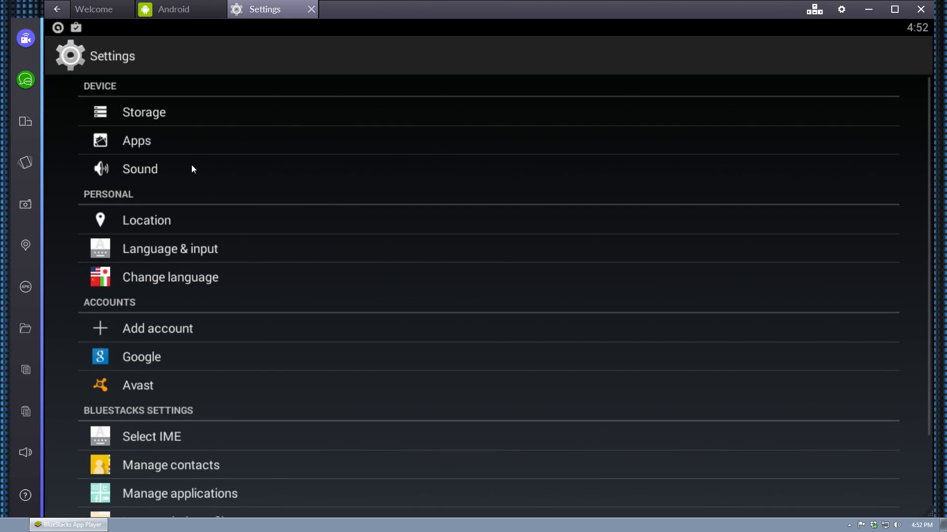
pyautogui.click(136, 140)
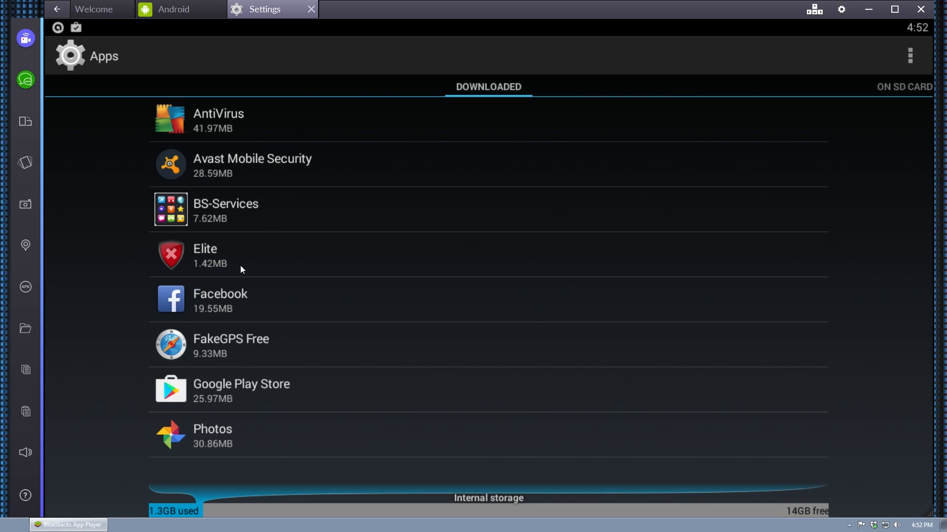
pyautogui.moveTo(253, 126)
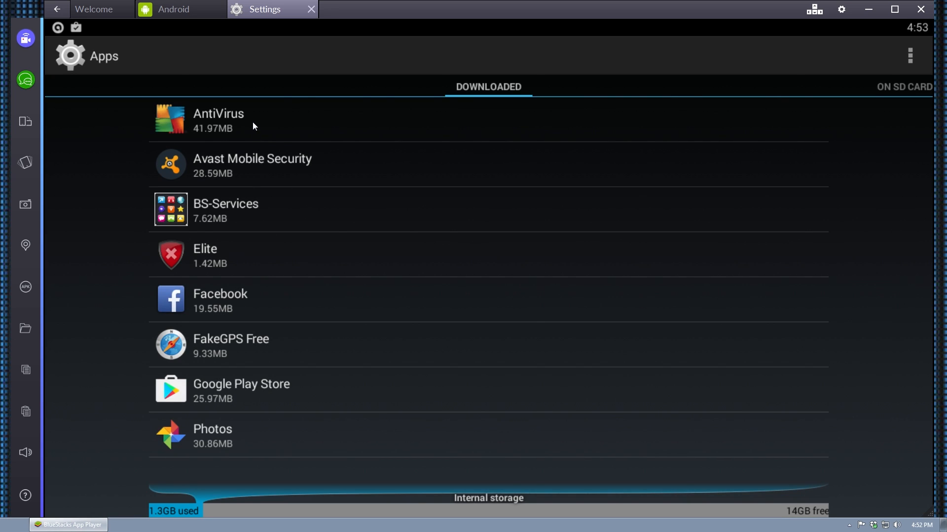
pyautogui.moveTo(262, 171)
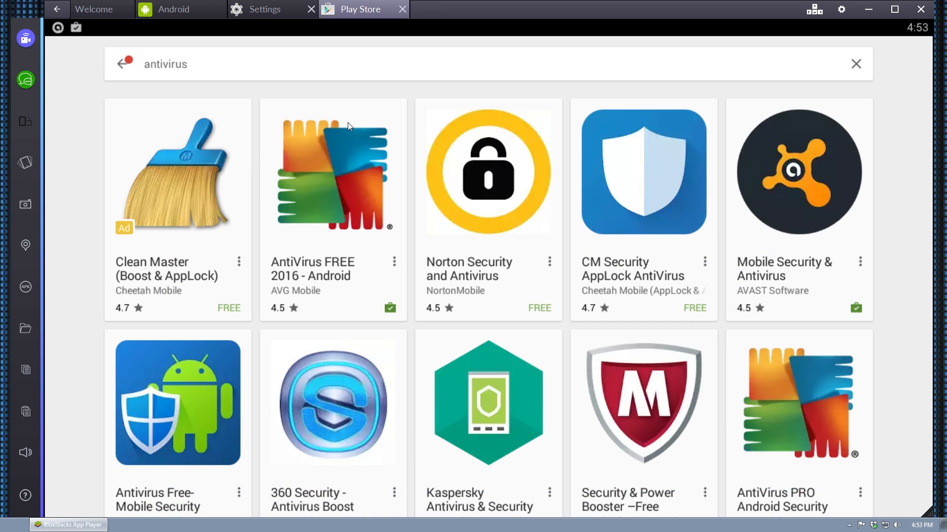
pyautogui.moveTo(483, 162)
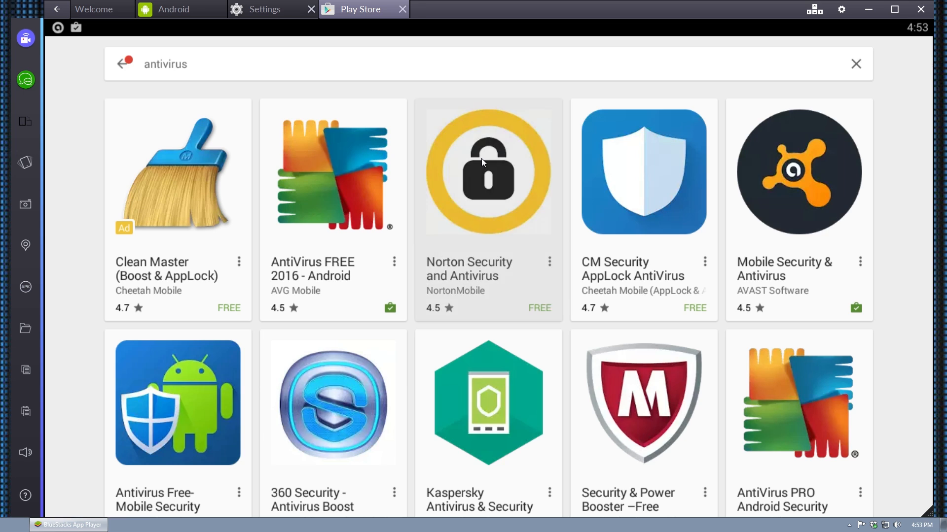
# - Fix Norton's reported malware risk and attempt deleting Elite, refused as active device administrator
pyautogui.click(483, 170)
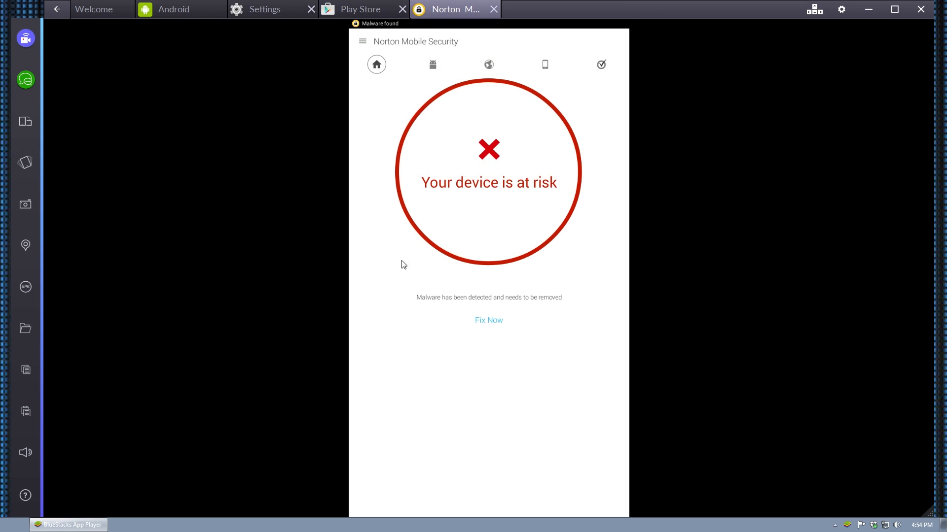
pyautogui.click(489, 319)
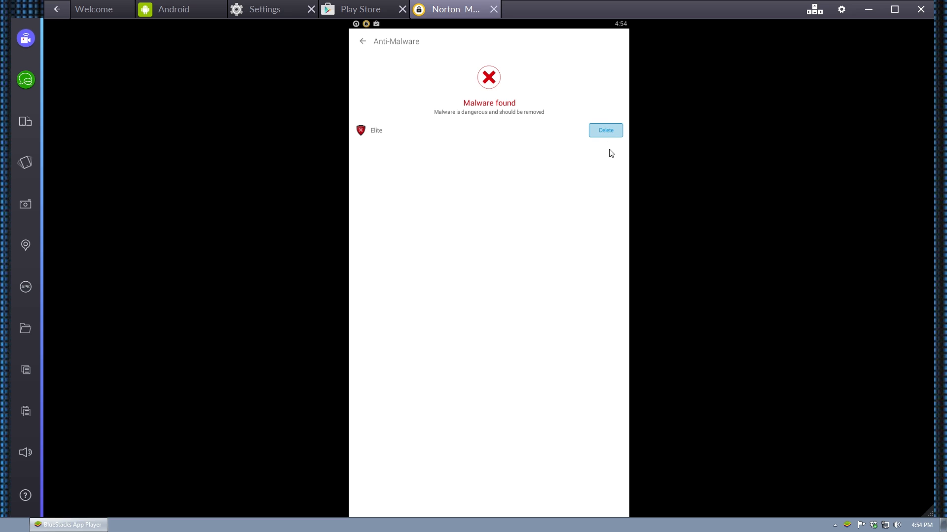
pyautogui.click(606, 130)
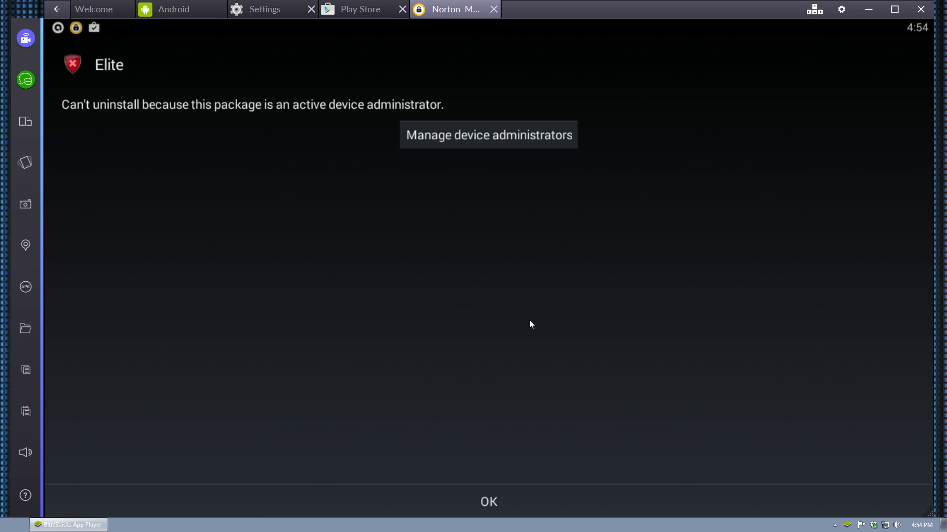
pyautogui.click(488, 134)
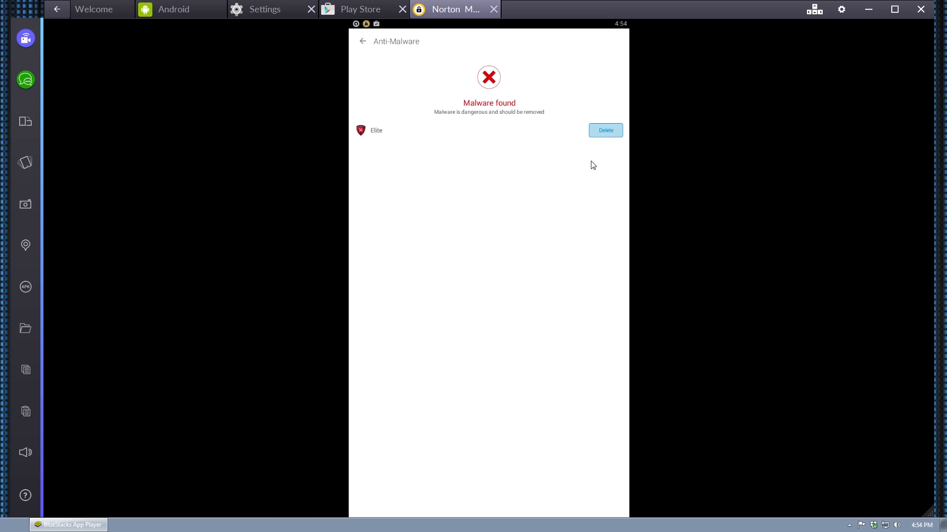
pyautogui.click(605, 130)
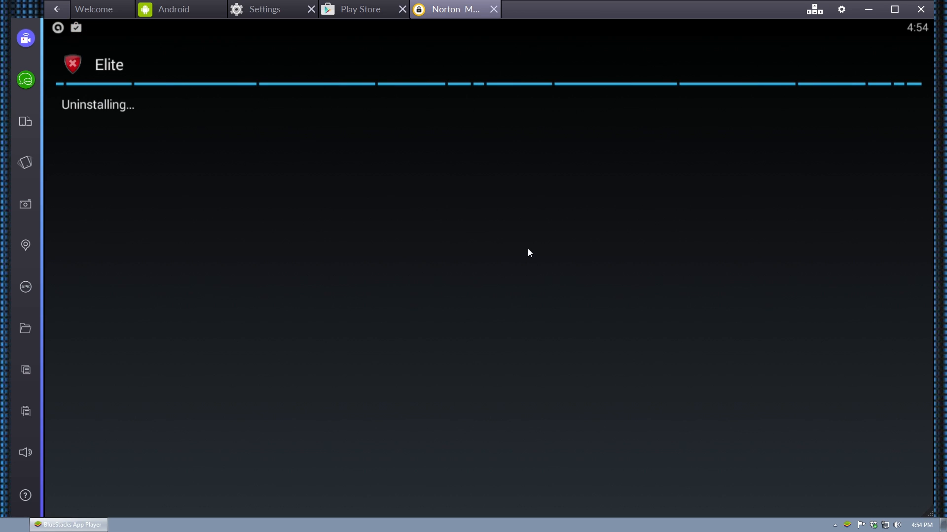